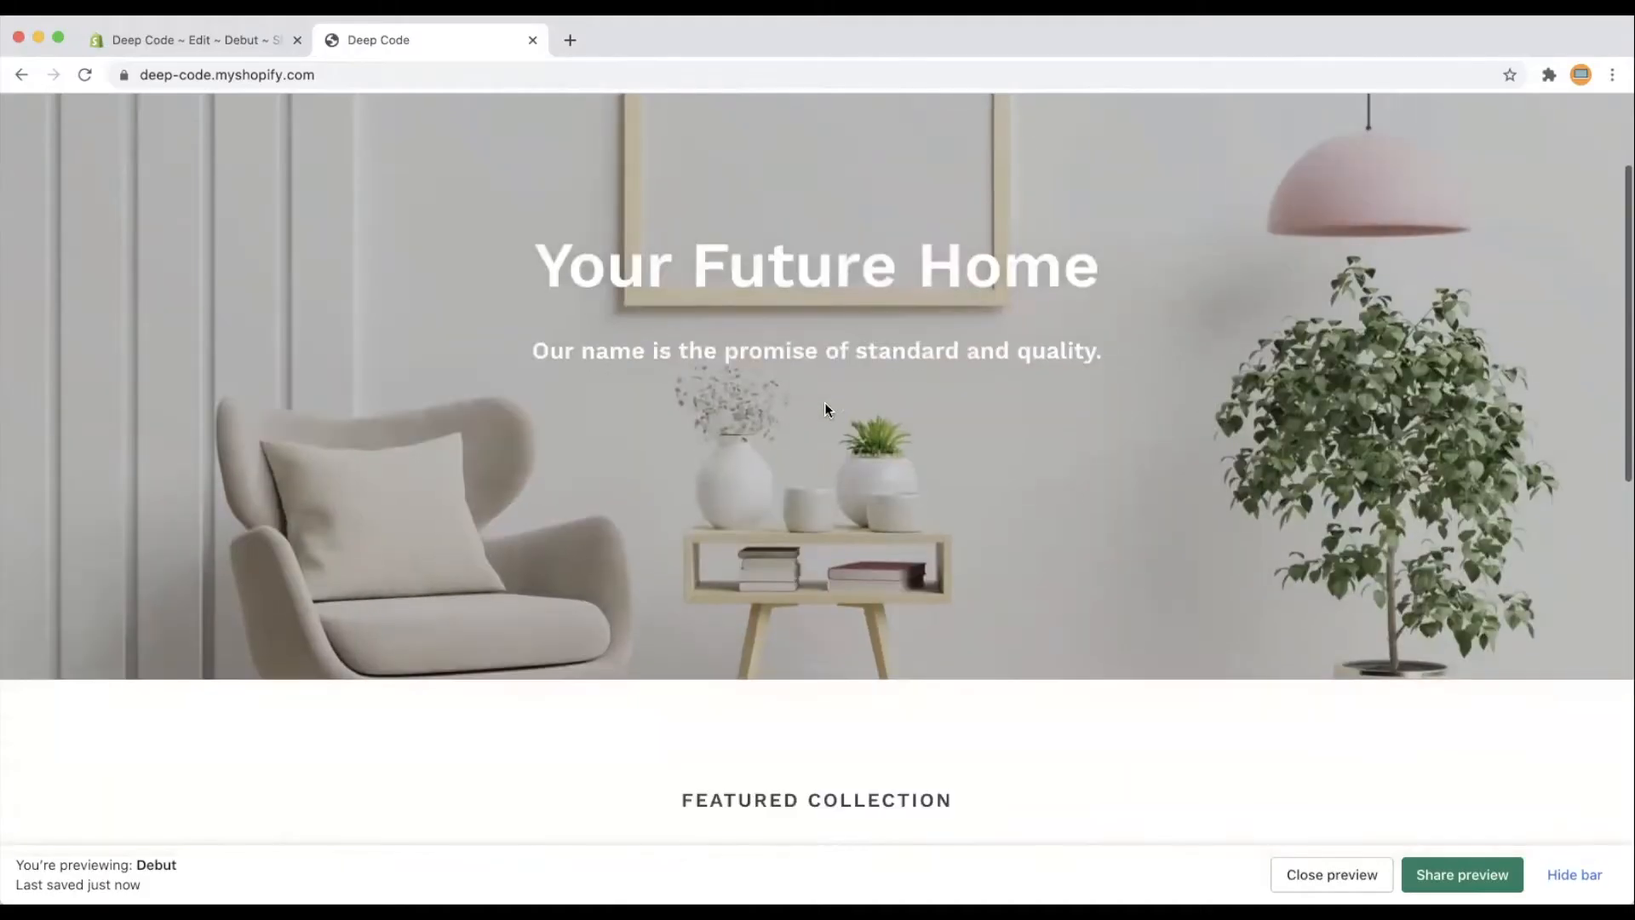
Scroll the store preview down to the Testimonials section and right-click it.
scroll(down, 3)
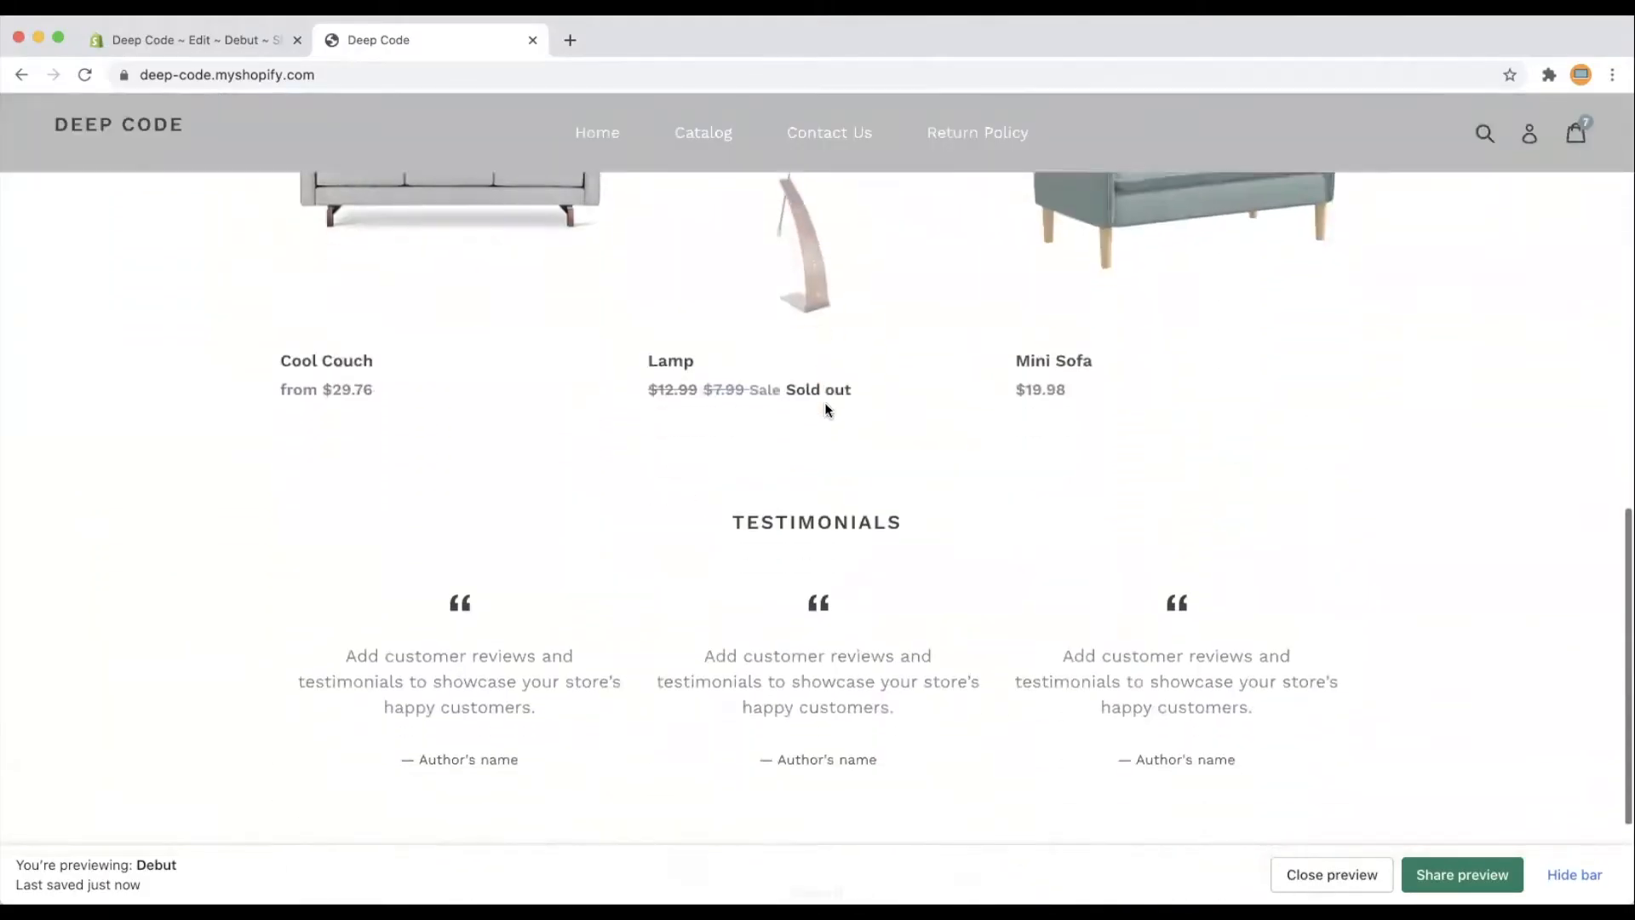
scroll(down, 3)
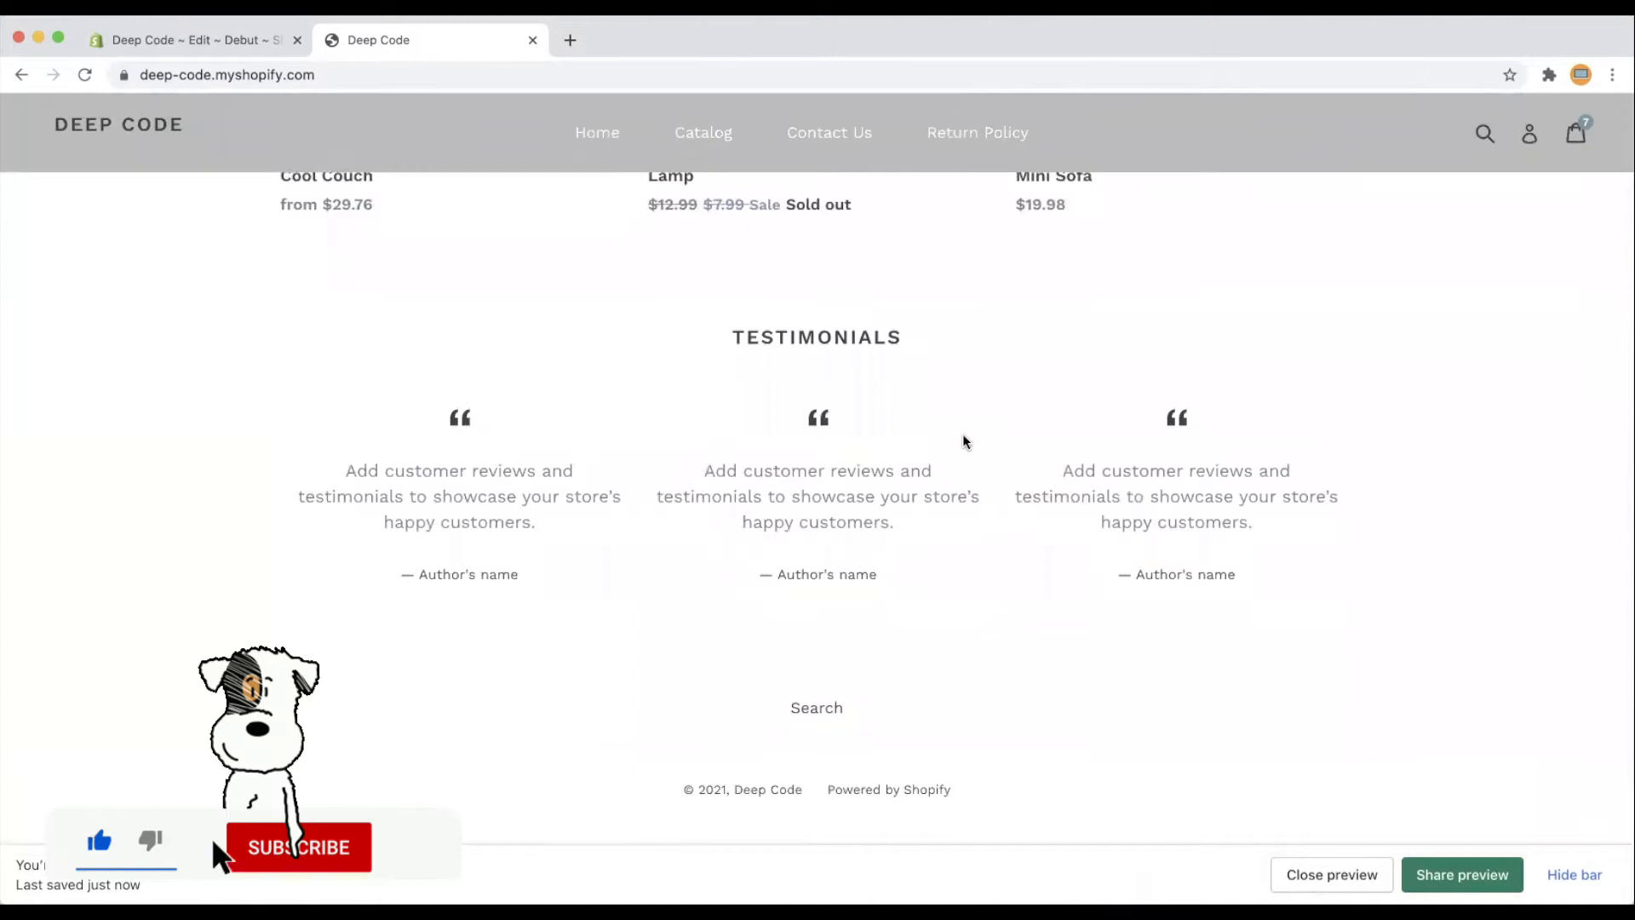
click(297, 846)
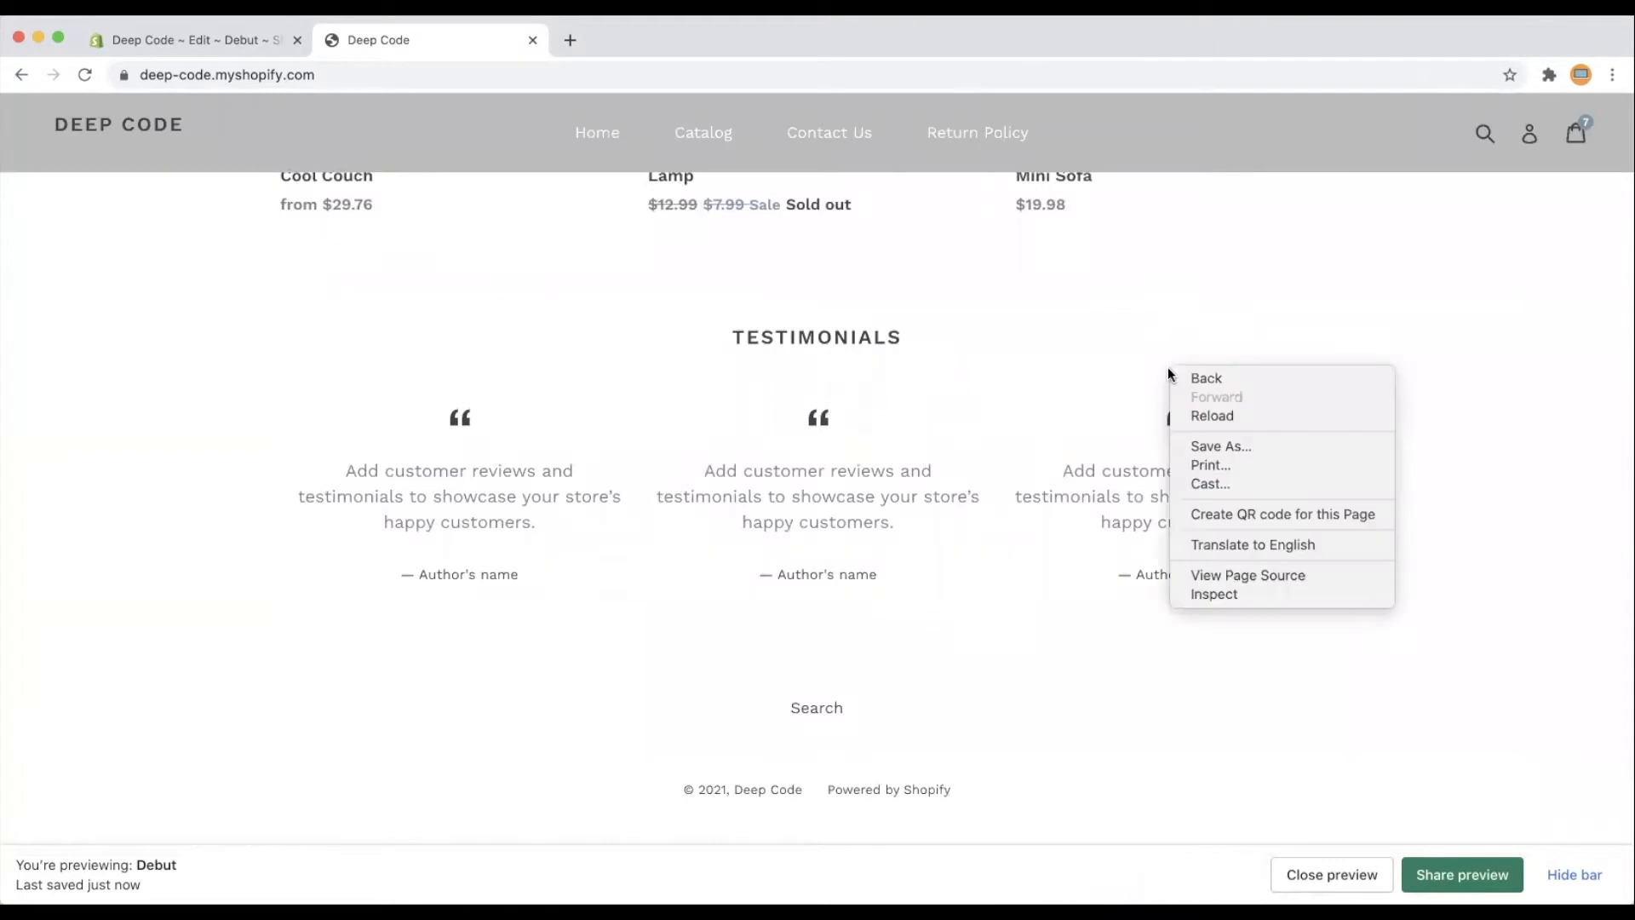
Inspect the page and select the testimonials section's shopify-section wrapper element.
click(1212, 594)
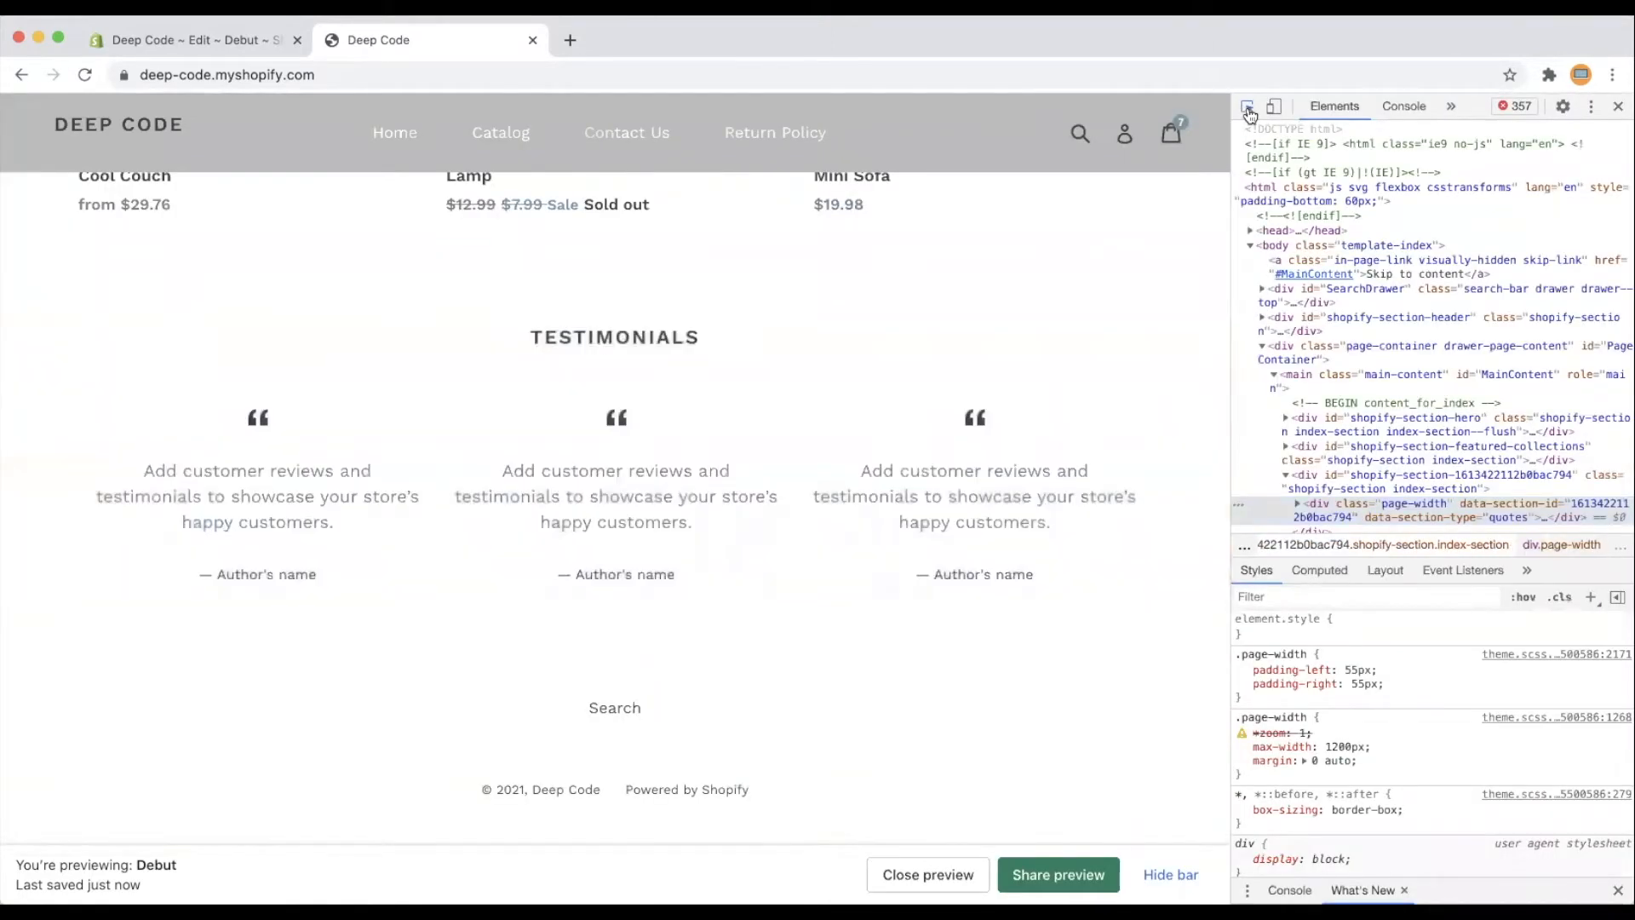
mouse_move(1335, 517)
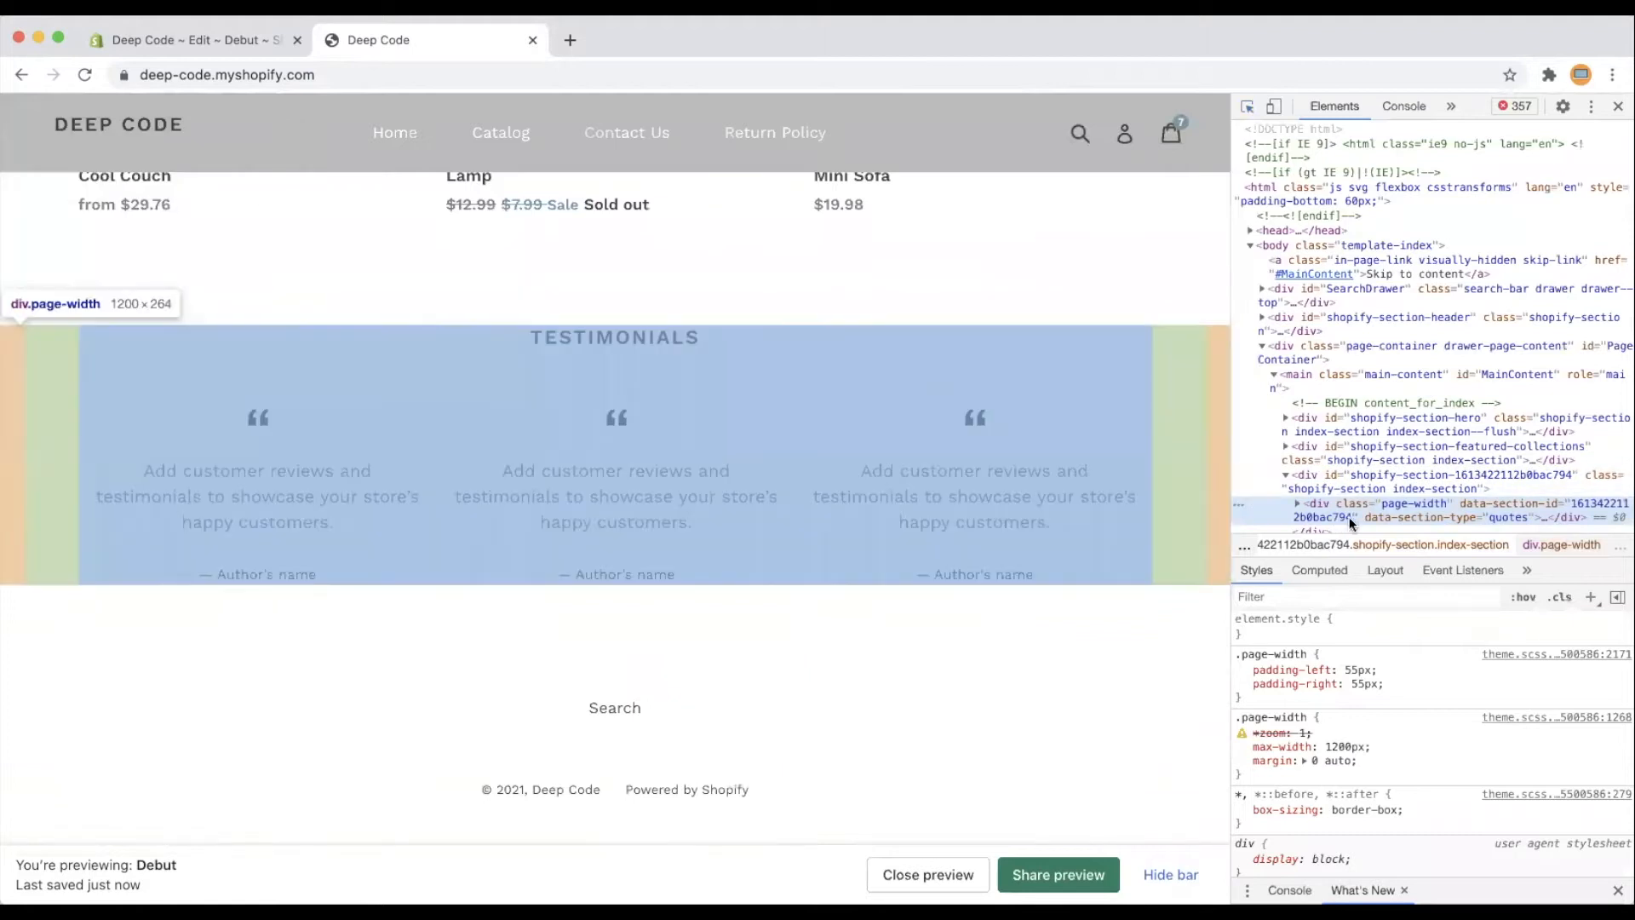
mouse_move(1398, 453)
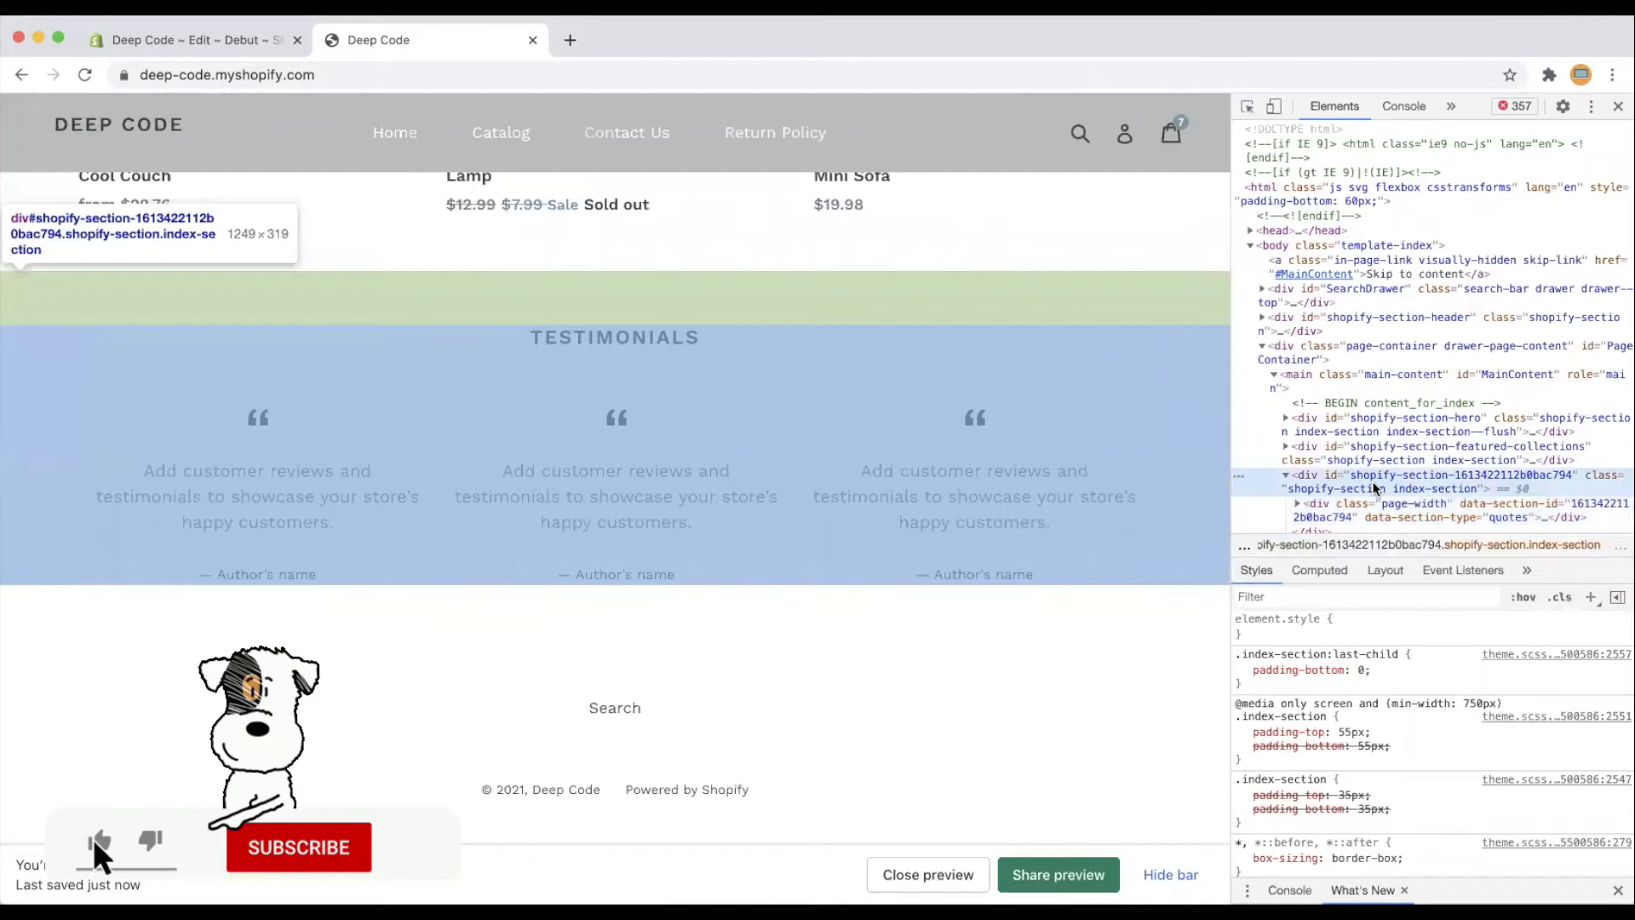
click(98, 842)
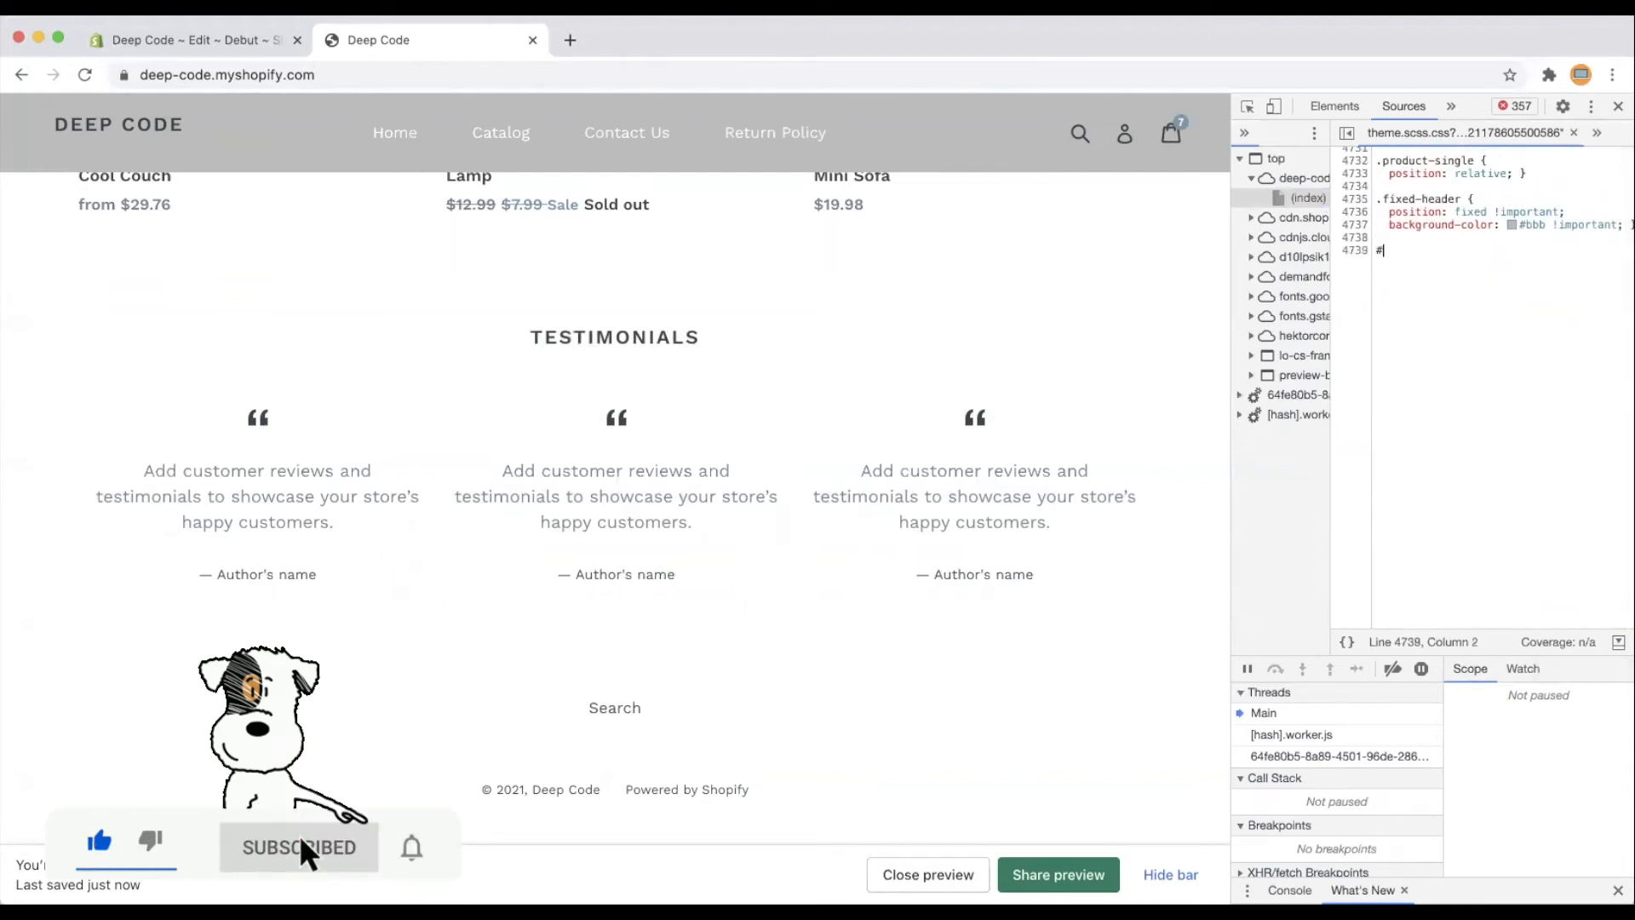
text(#shopify-section-1613422112b0bac794{)
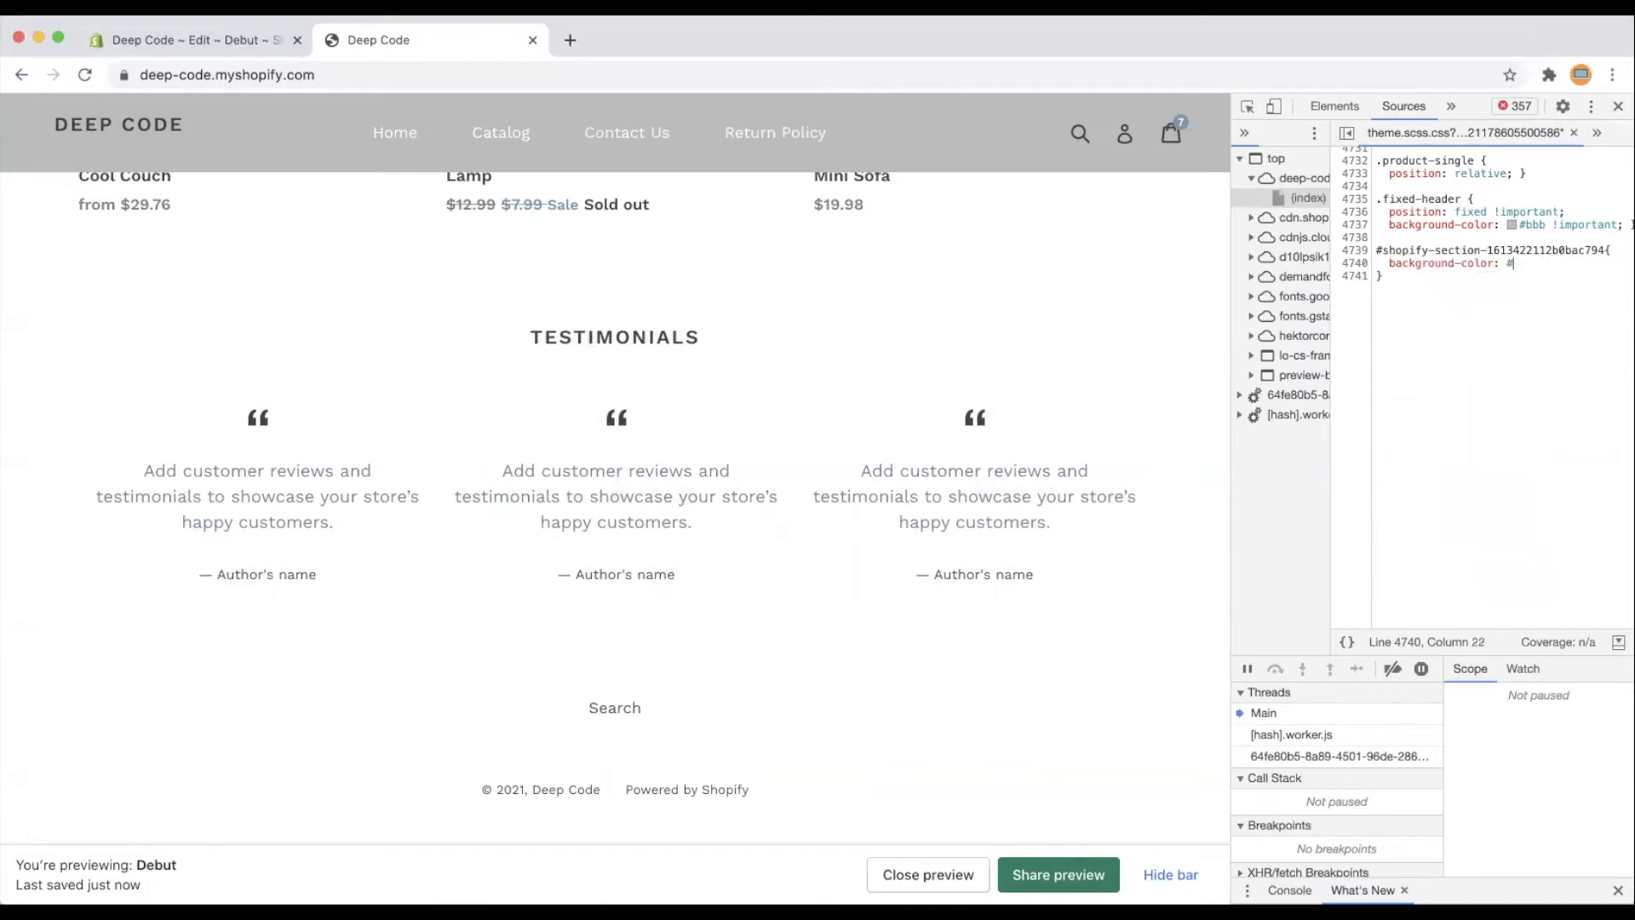
text(#555)
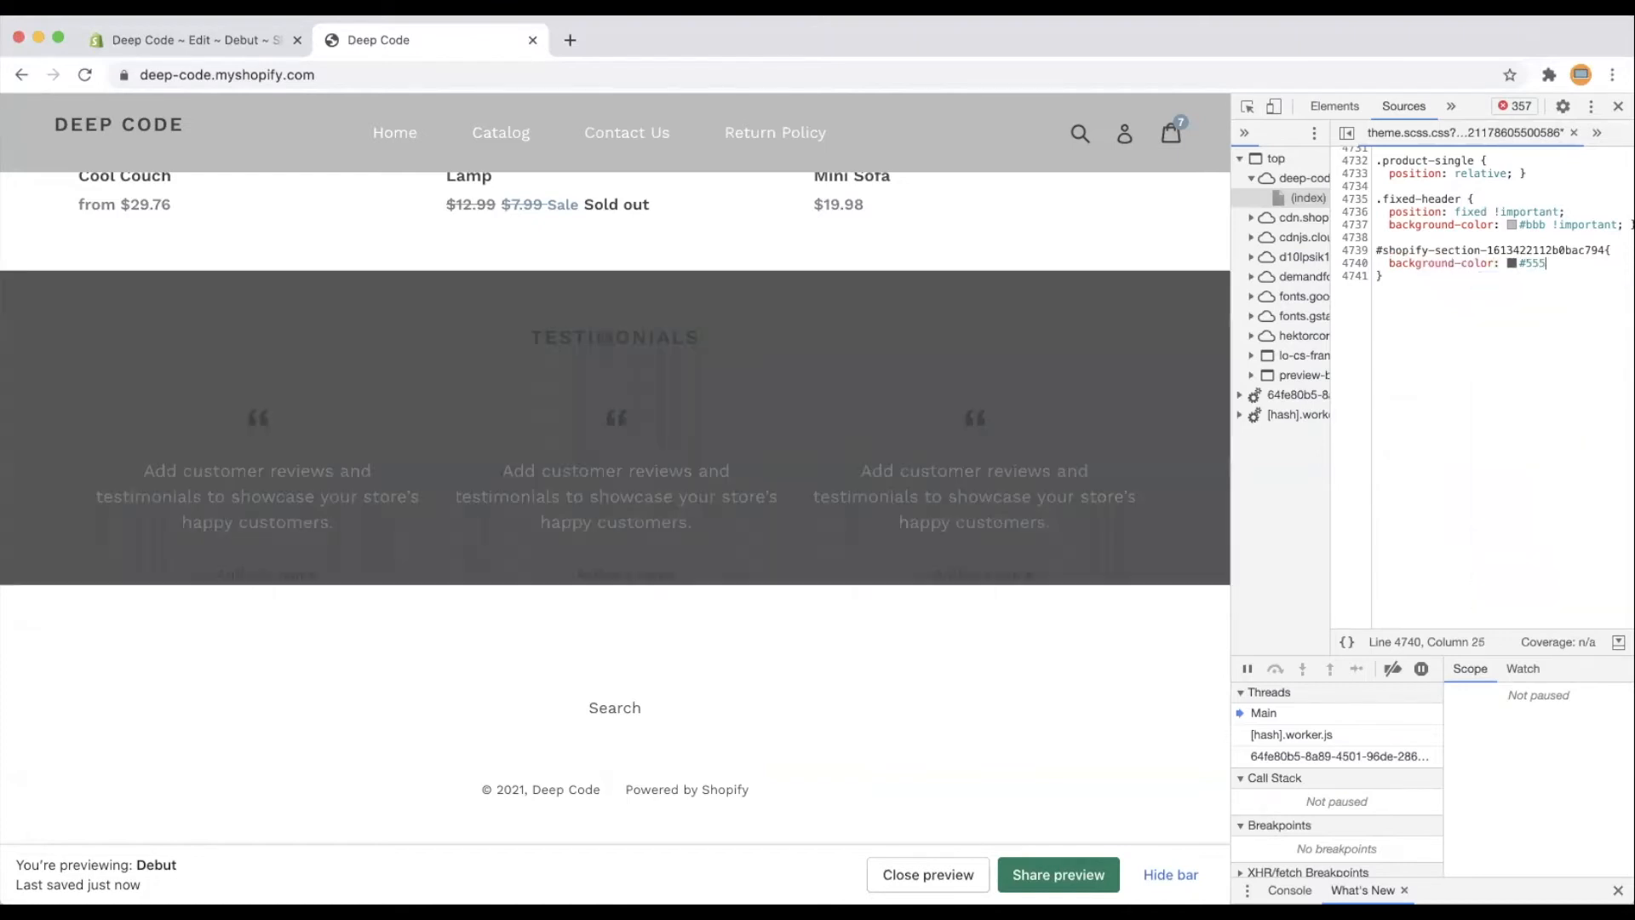
text(;)
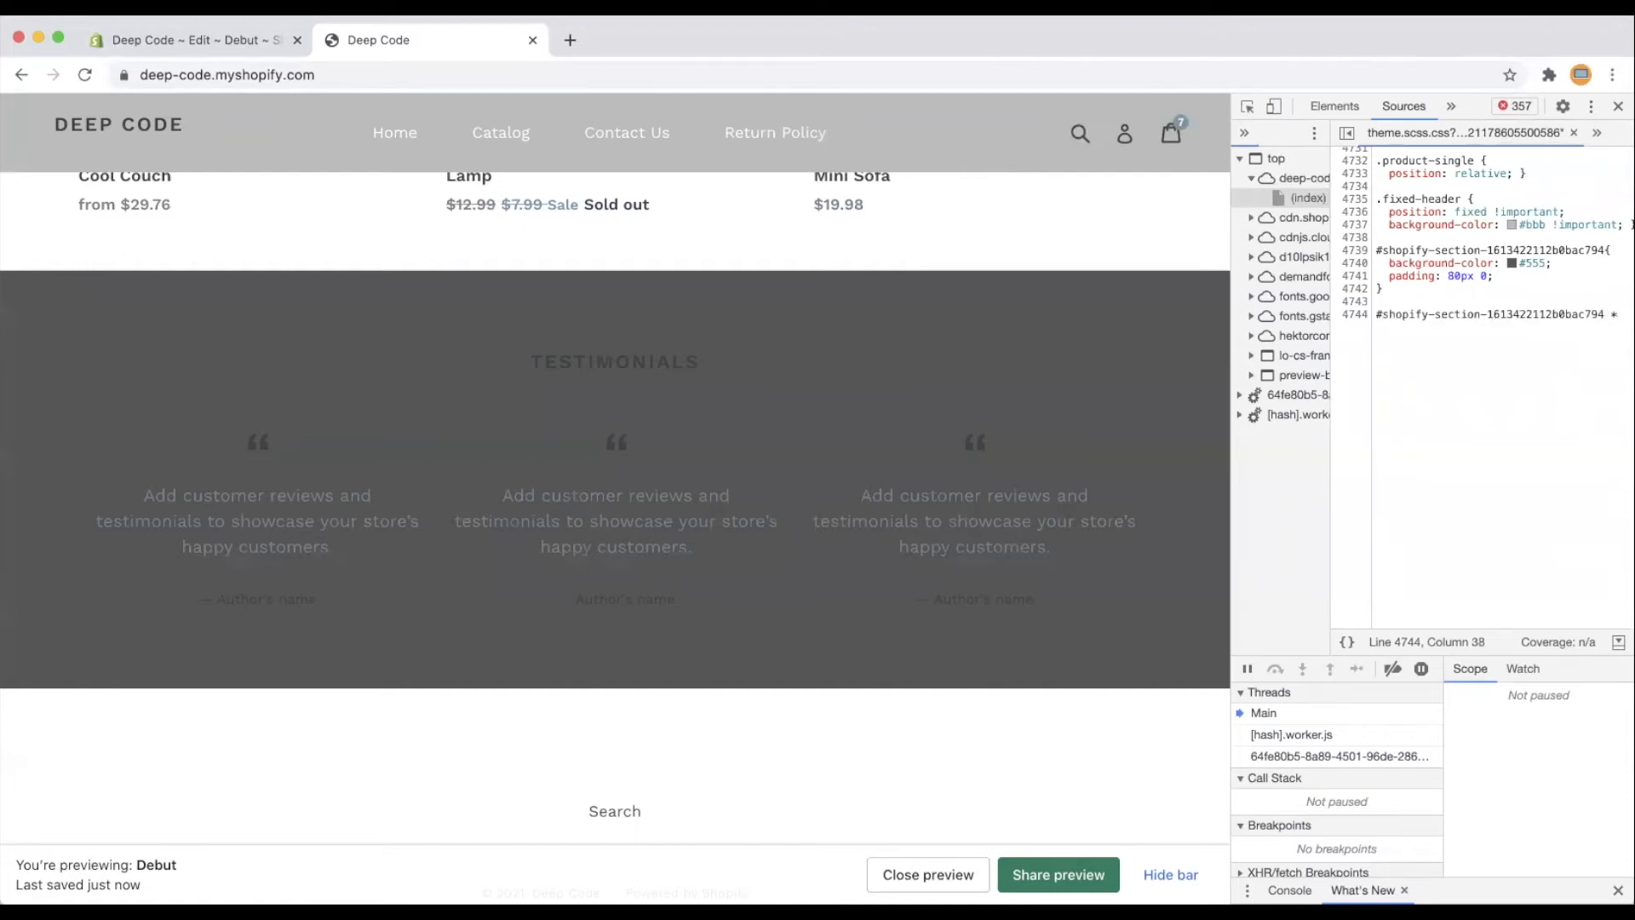
Add a rule making all section text white, then copy both rules.
text(color: white;)
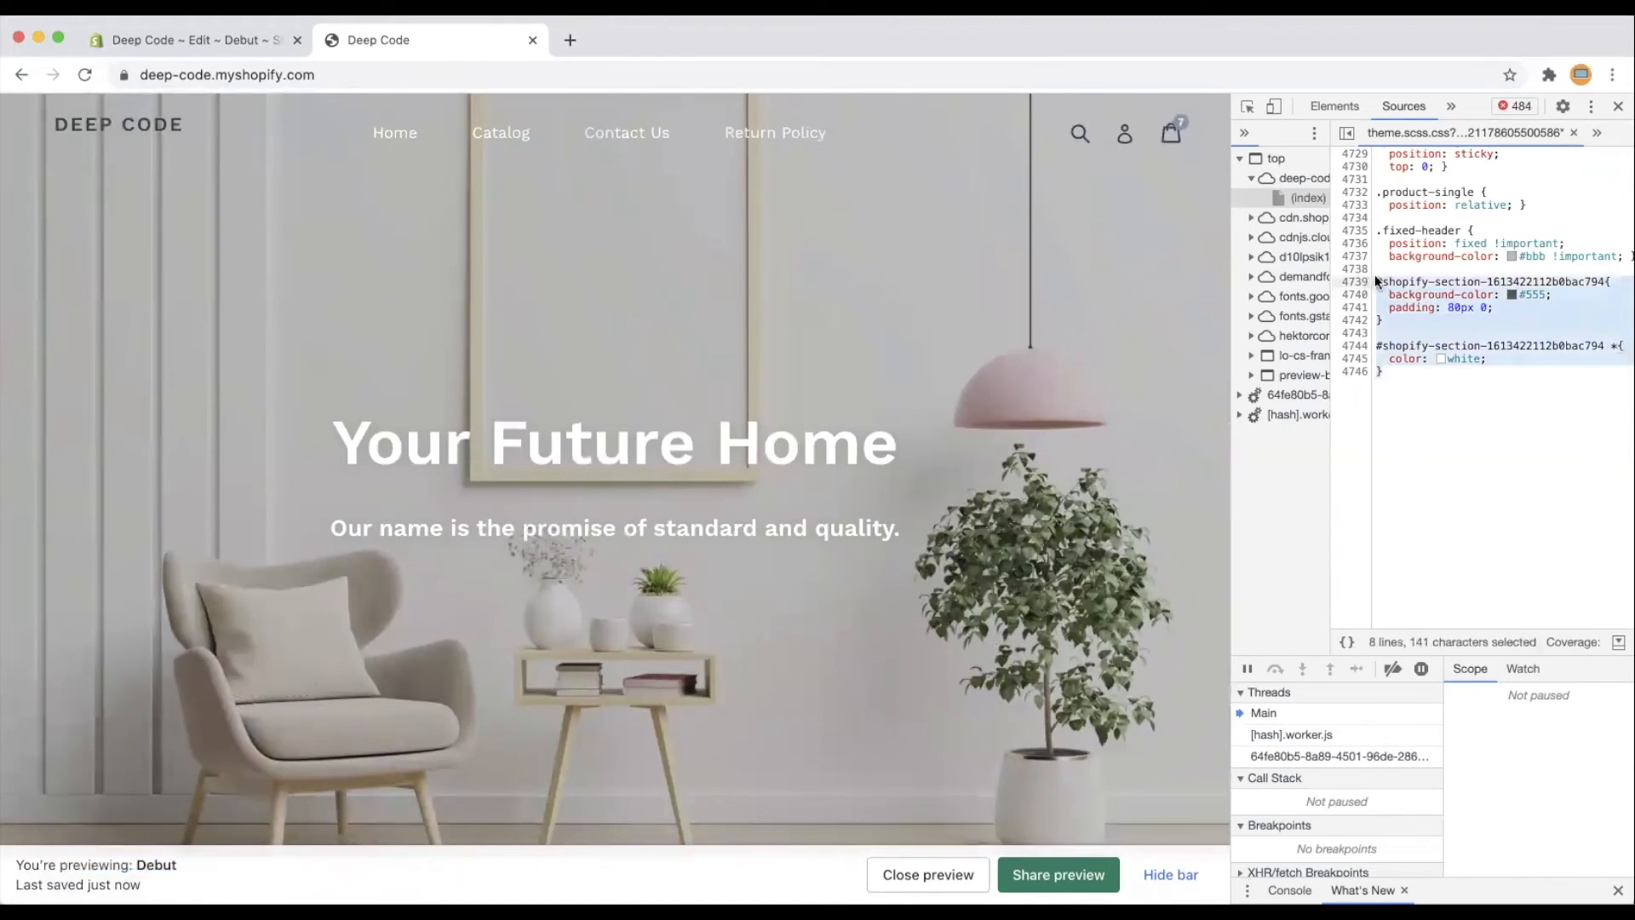
right_click(1501, 303)
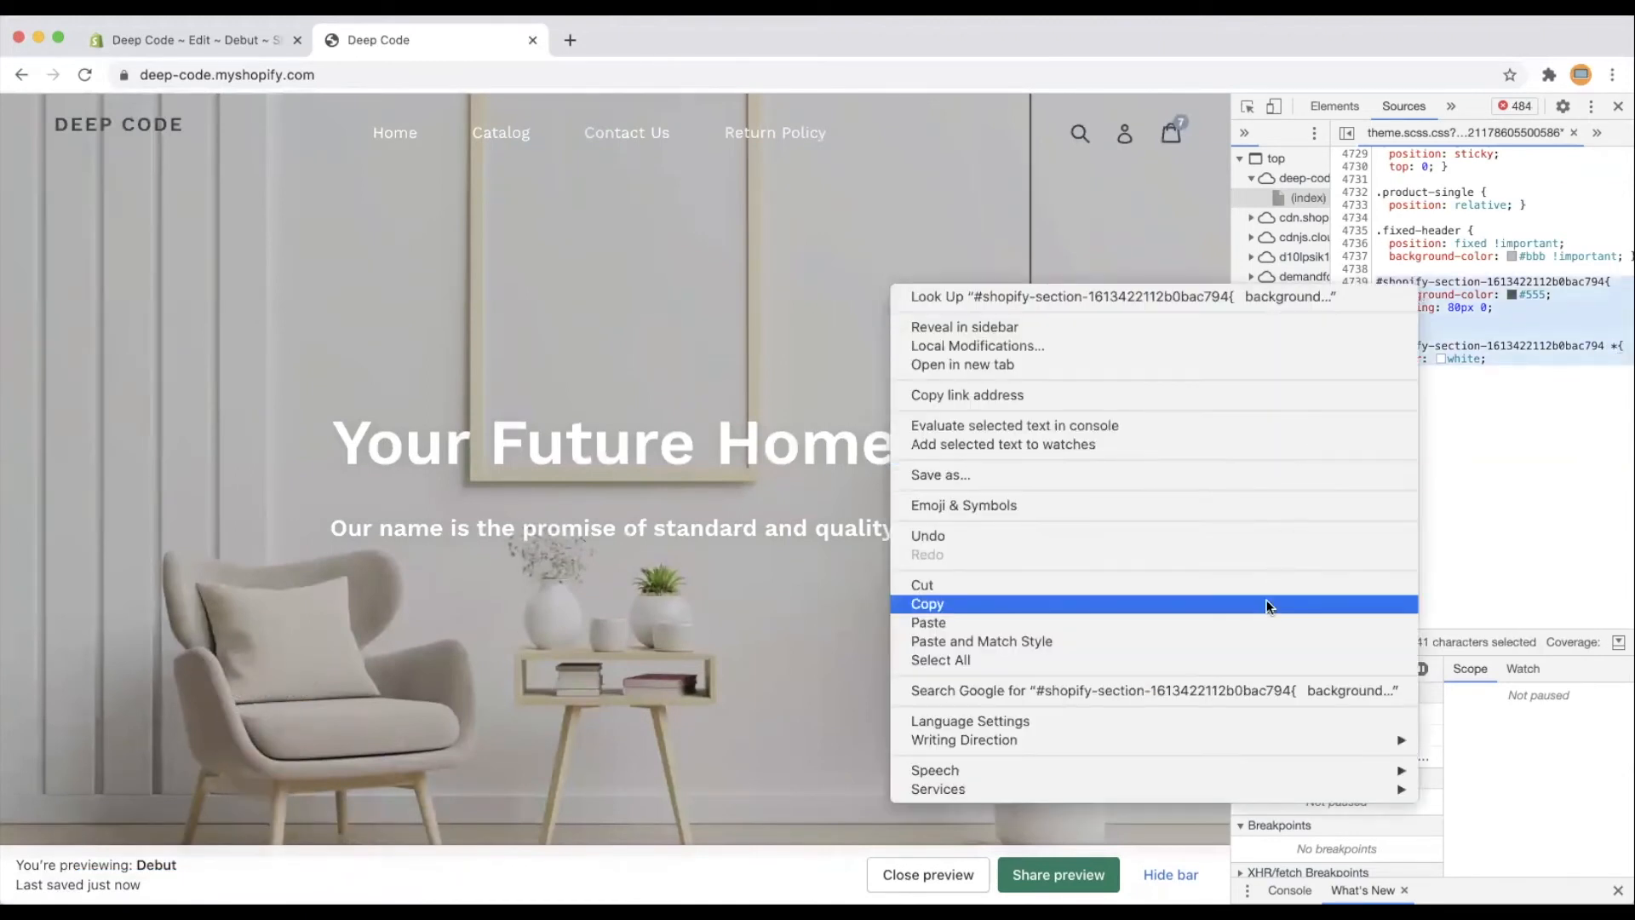
click(194, 41)
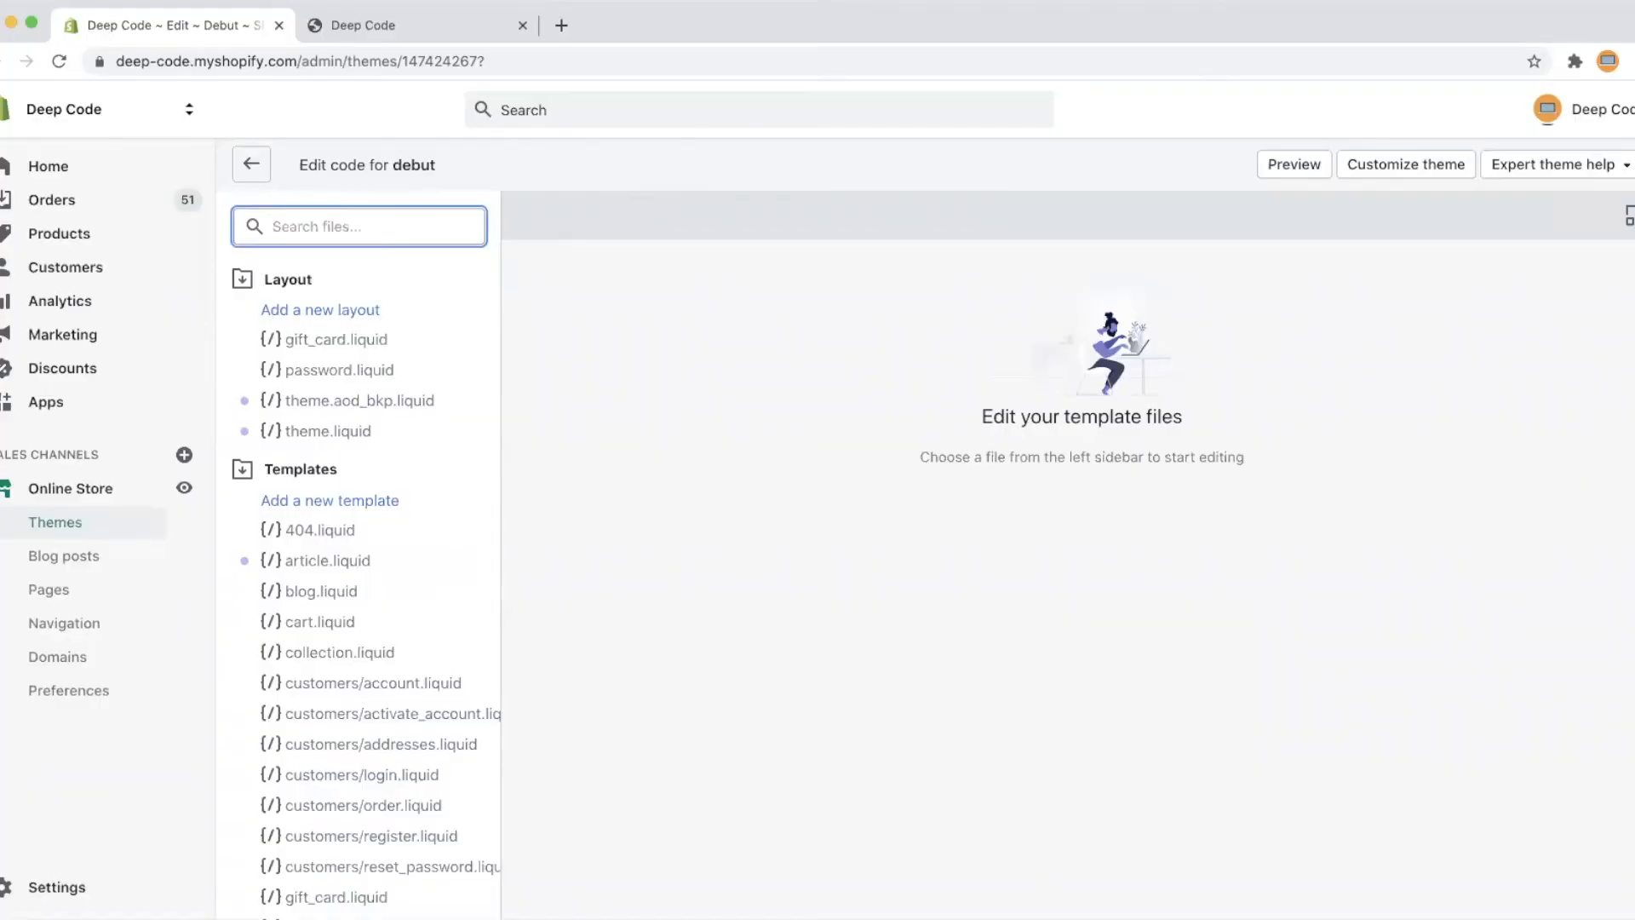
Paste the testimonials rules at the end of theme.scss.liquid and save it.
text(css)
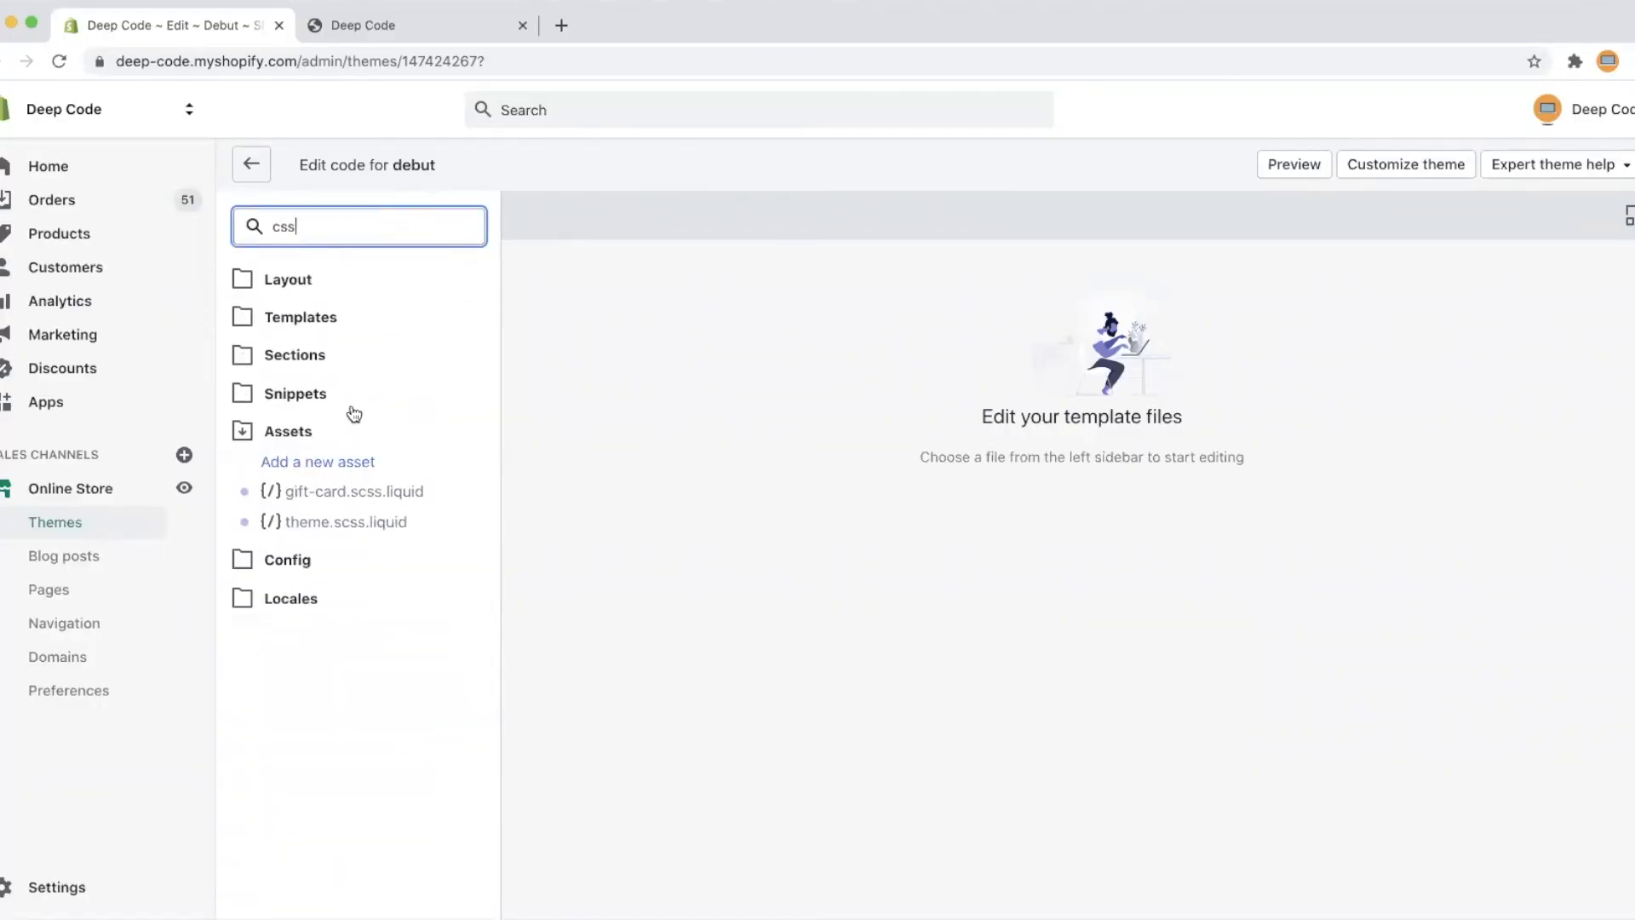
mouse_move(343, 521)
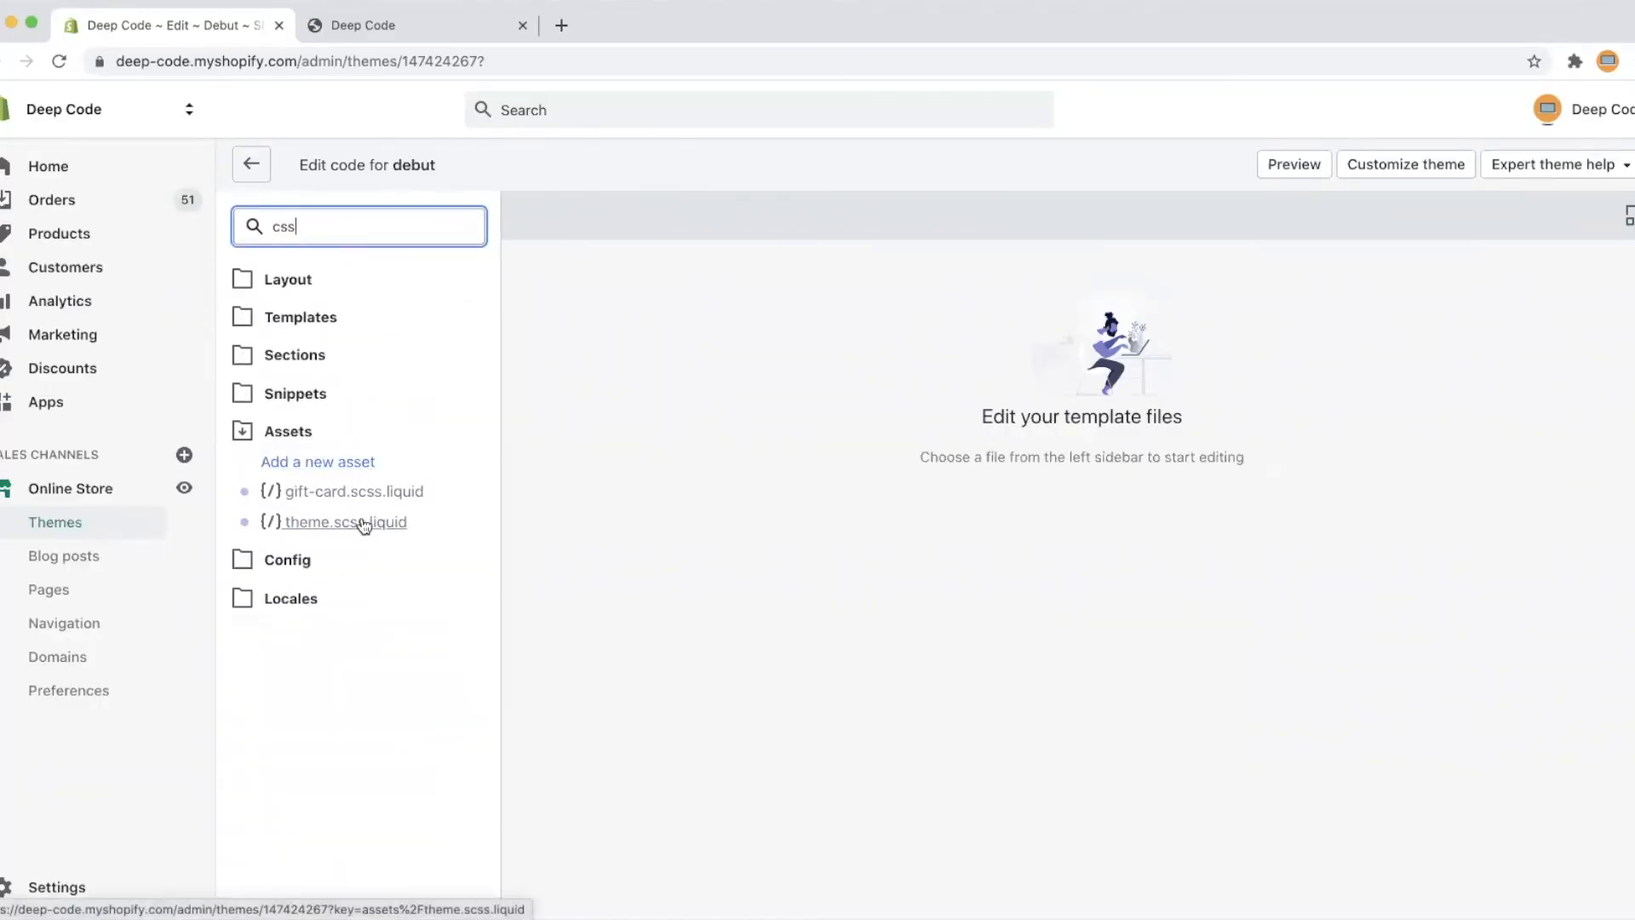
click(348, 521)
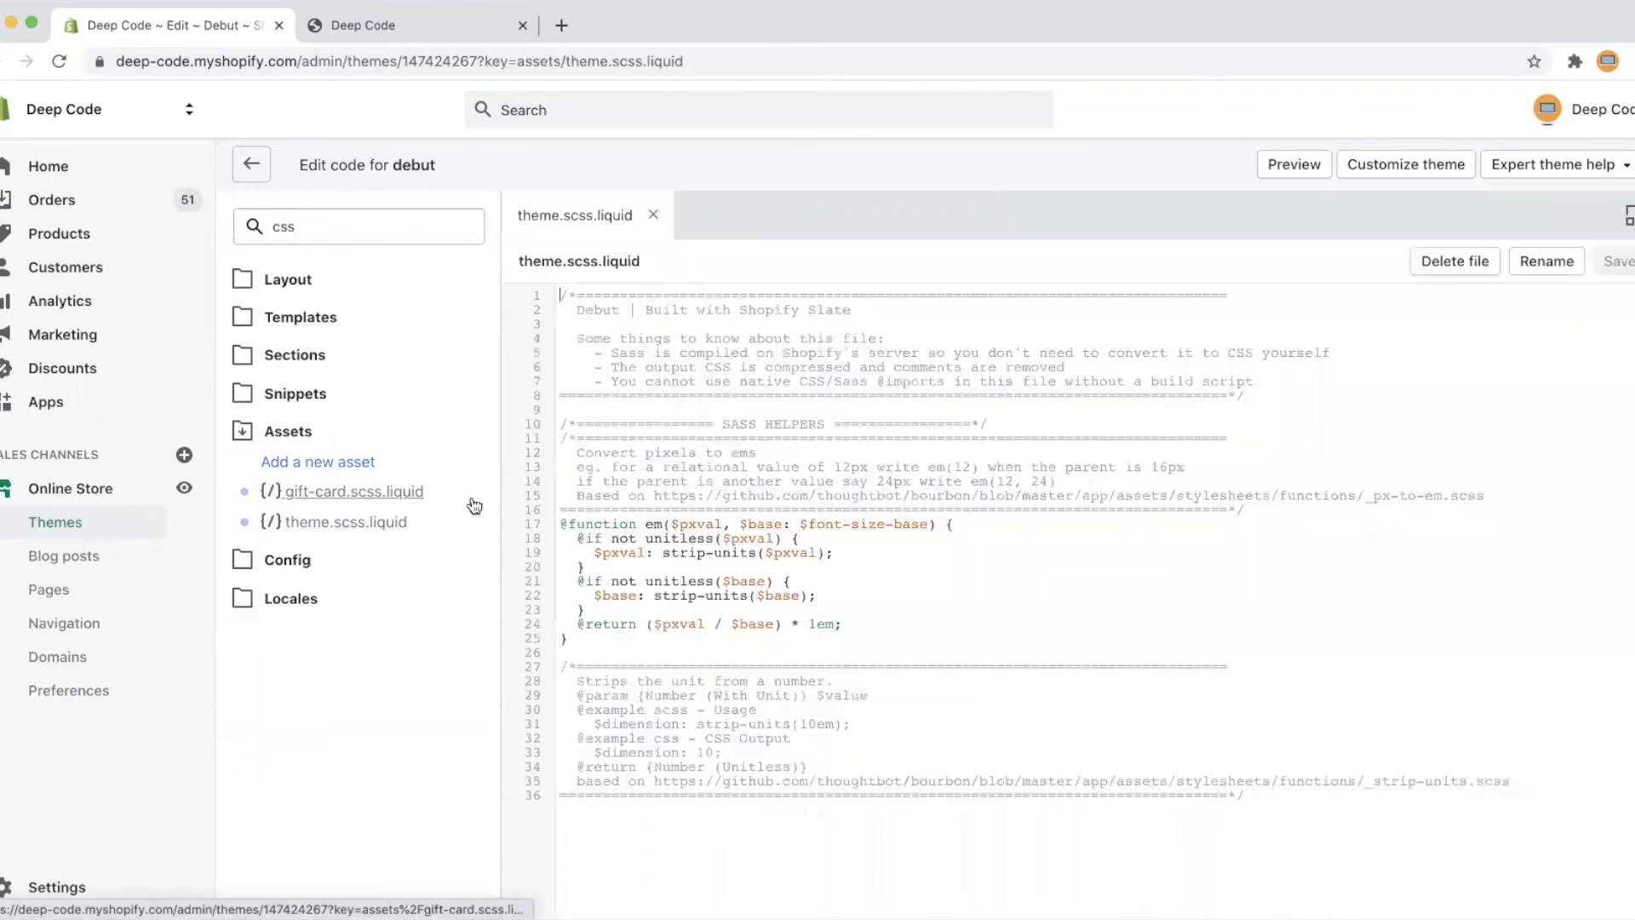
scroll(down, 3)
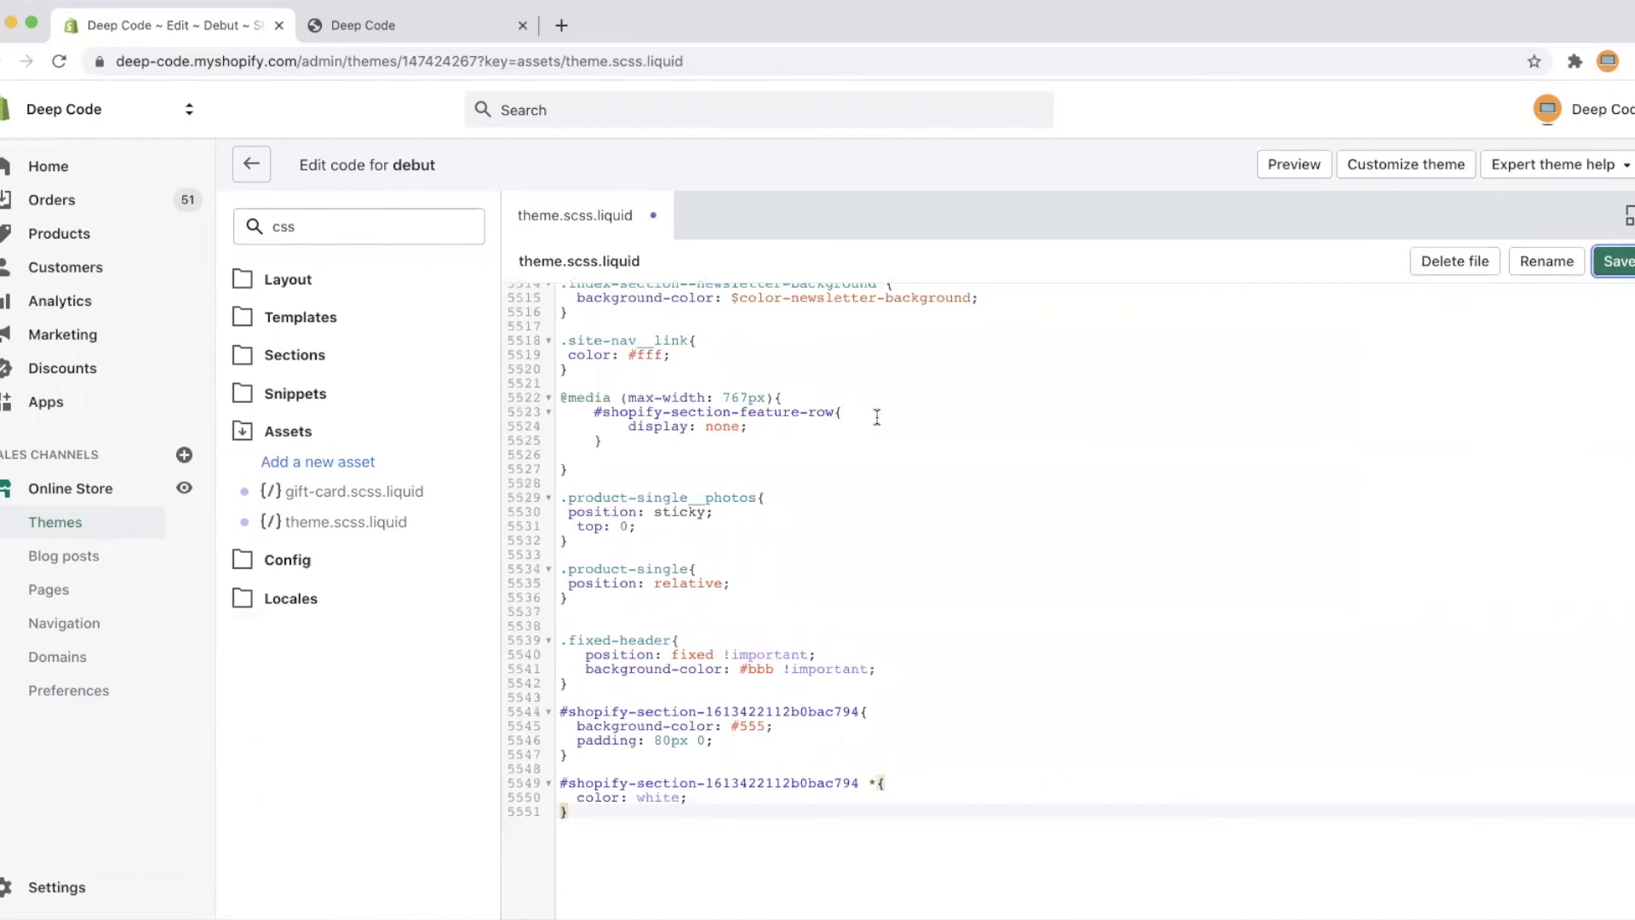
click(417, 25)
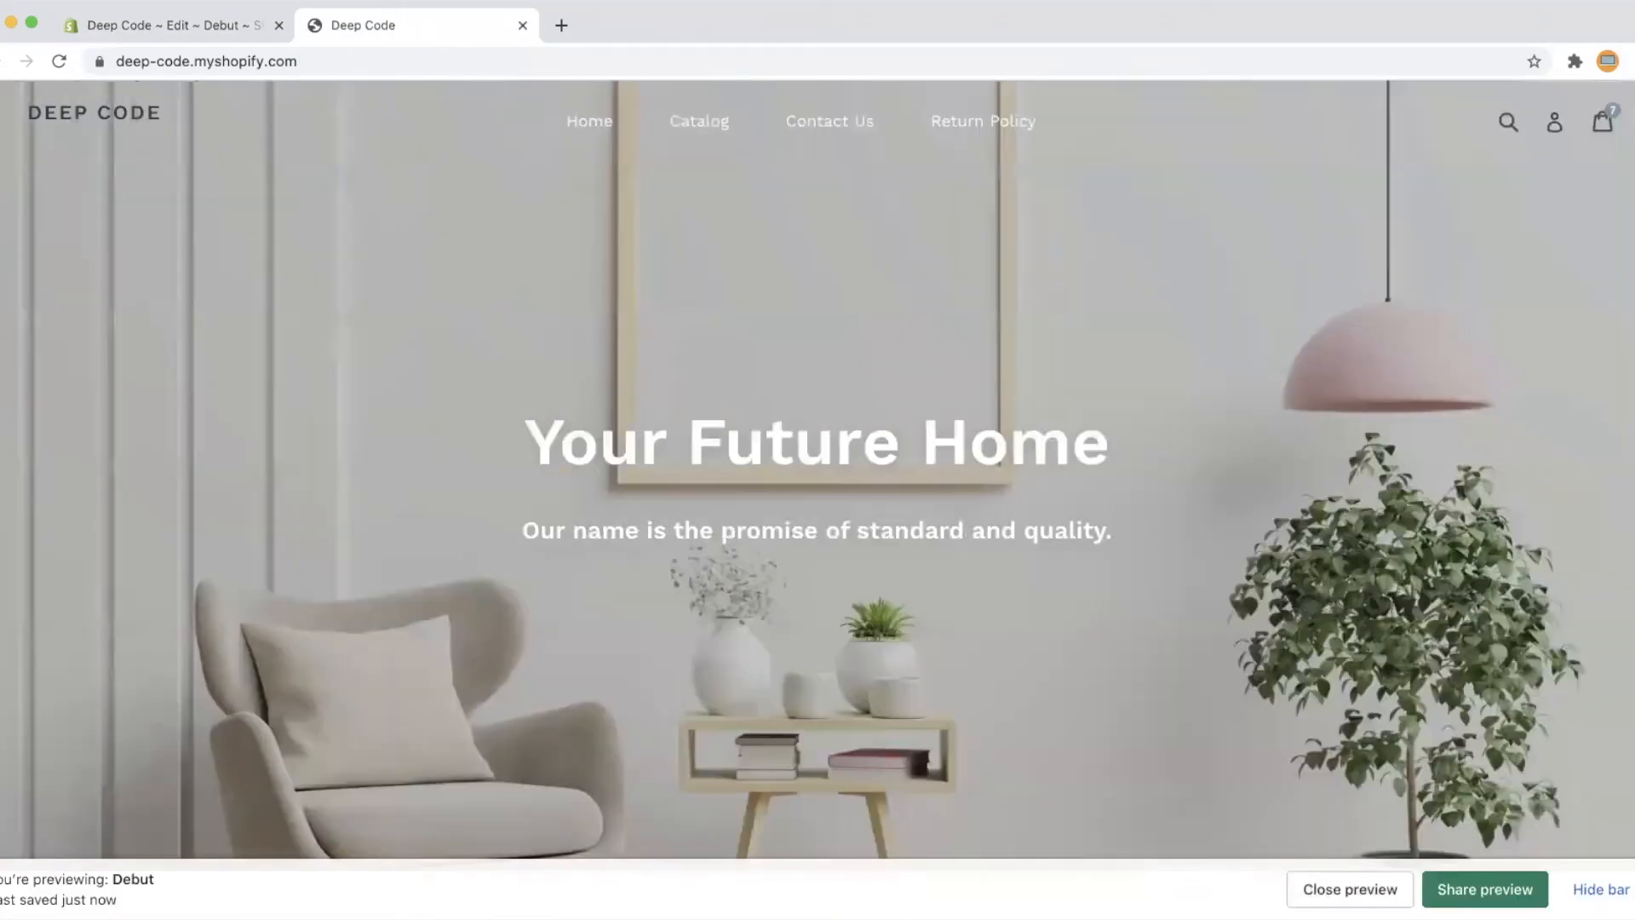
Reload the store preview and scroll down to the restyled Testimonials section.
click(59, 62)
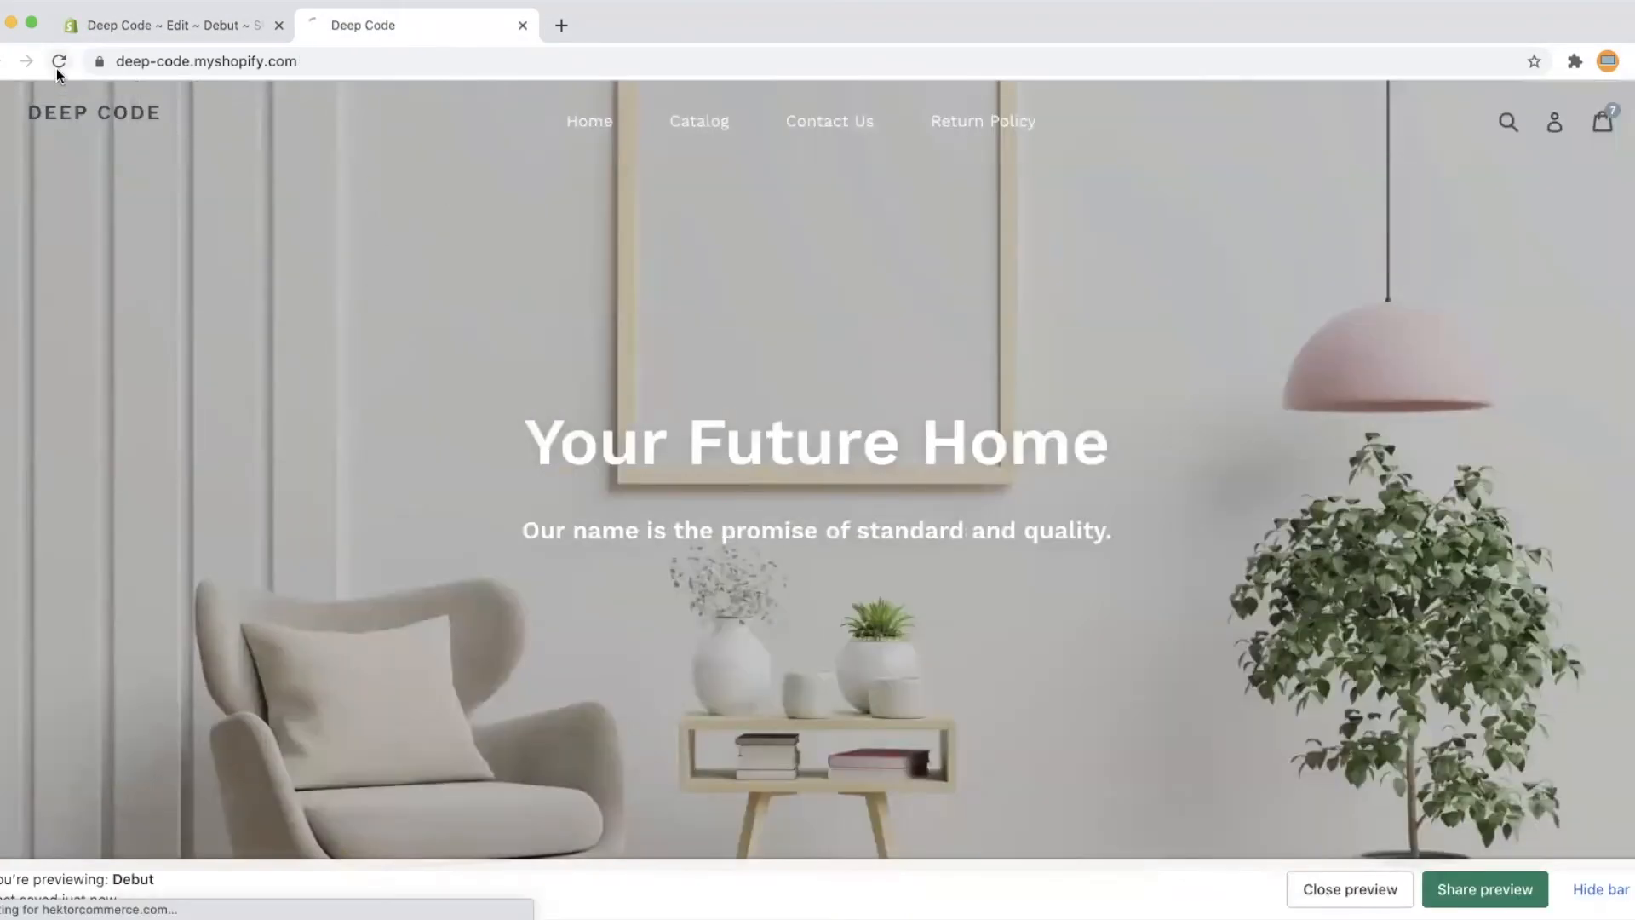
click(59, 60)
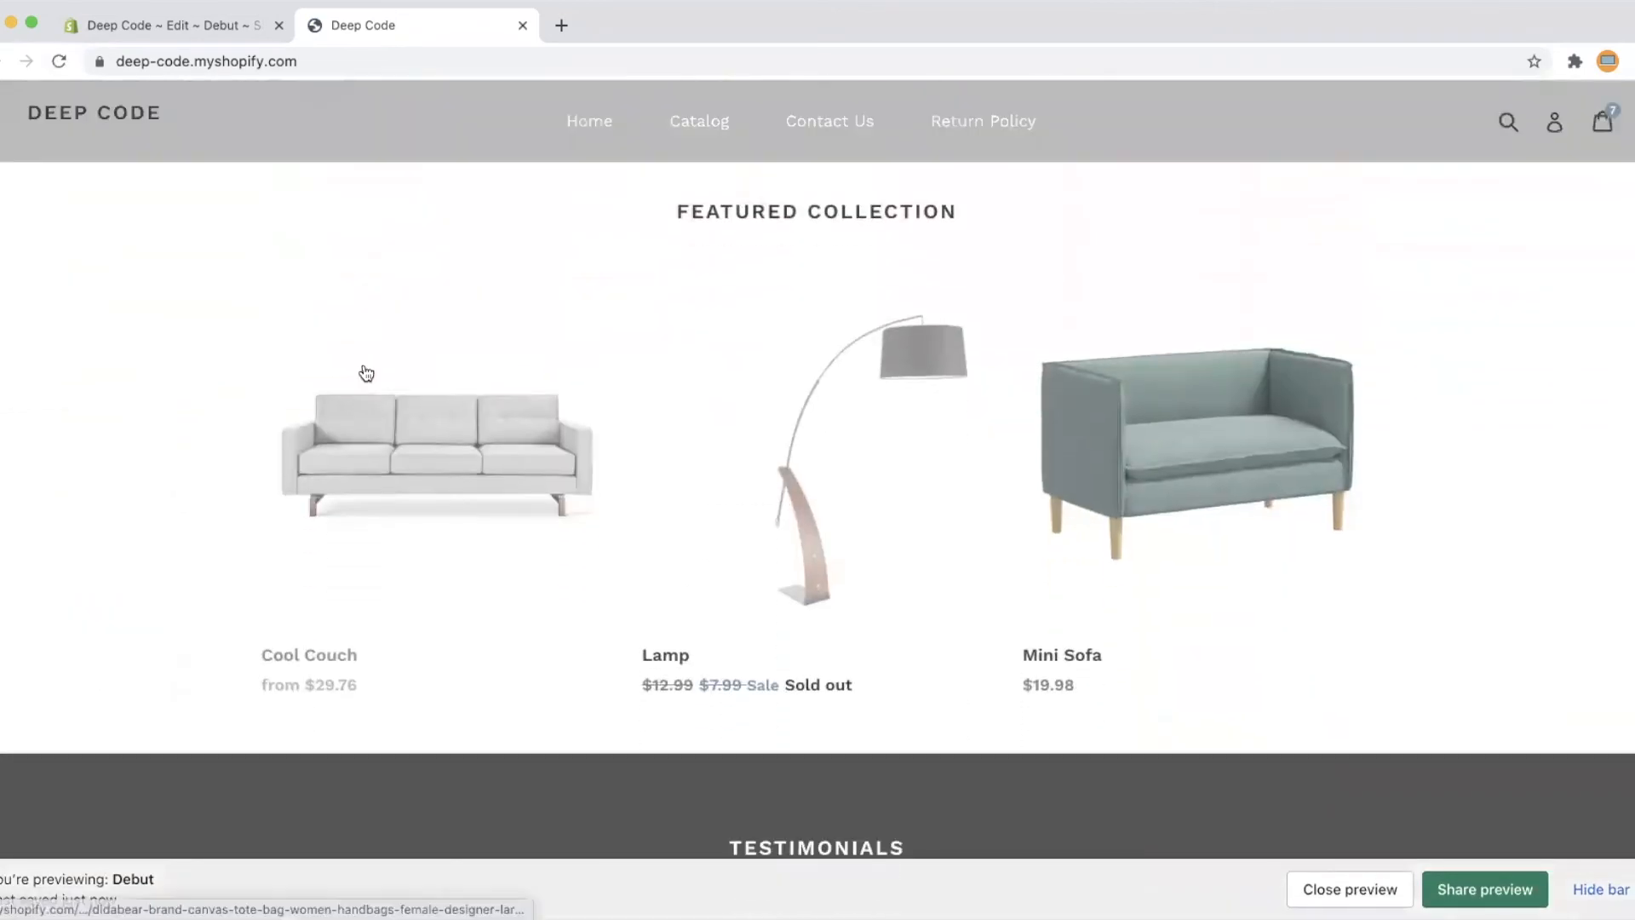
scroll(down, 3)
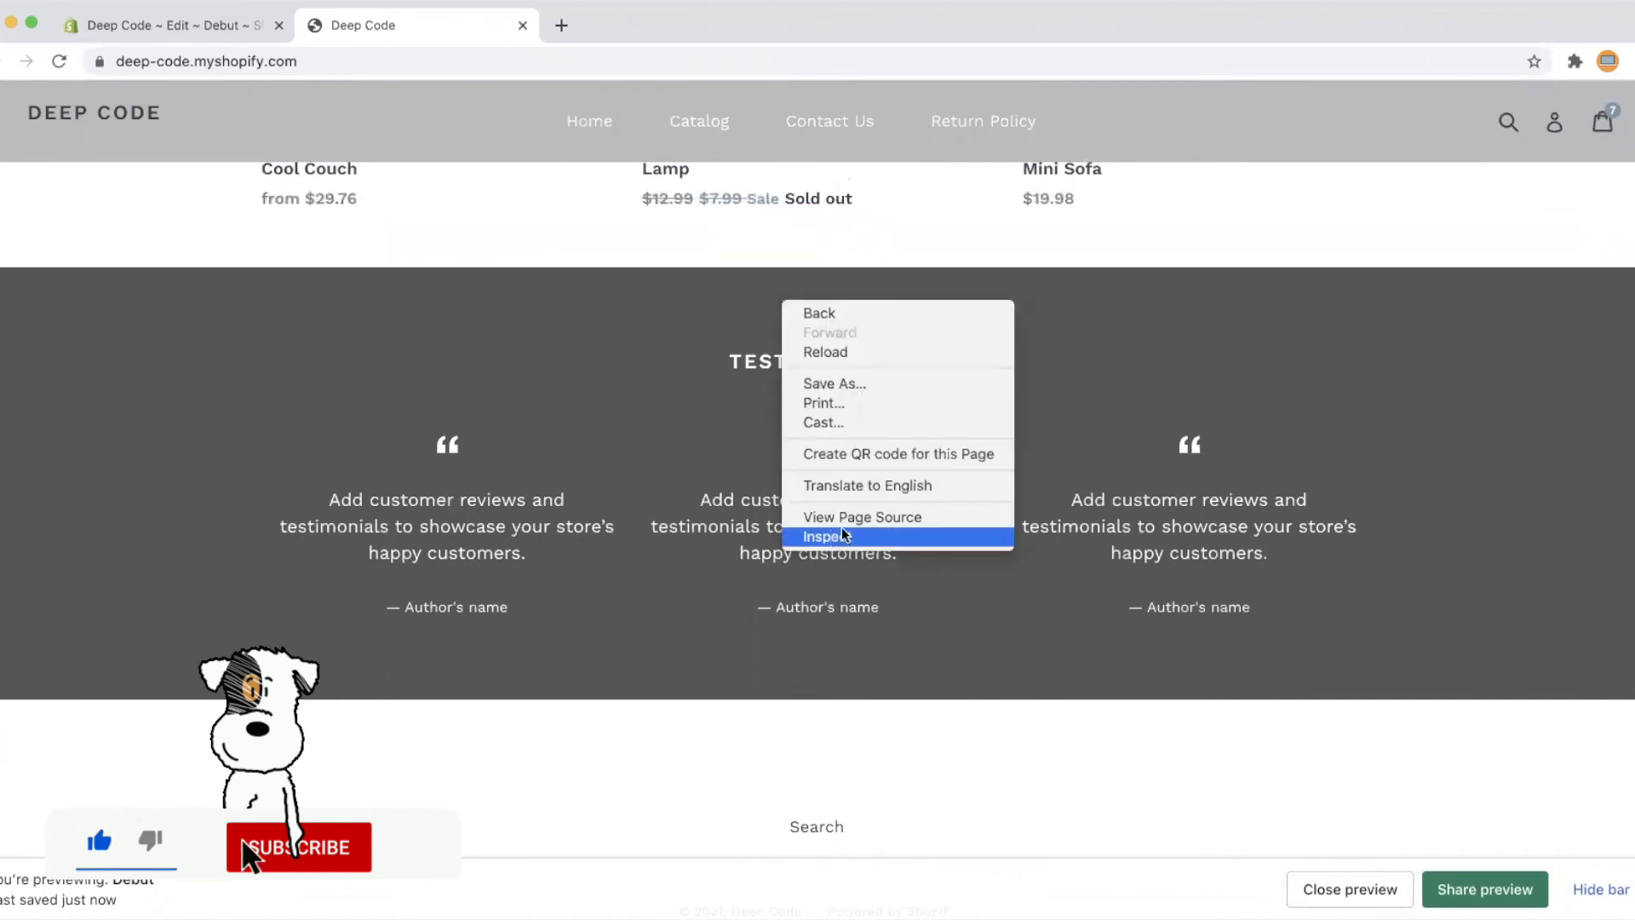
Switch to the iPhone X device view and scroll to the Testimonials section.
click(827, 536)
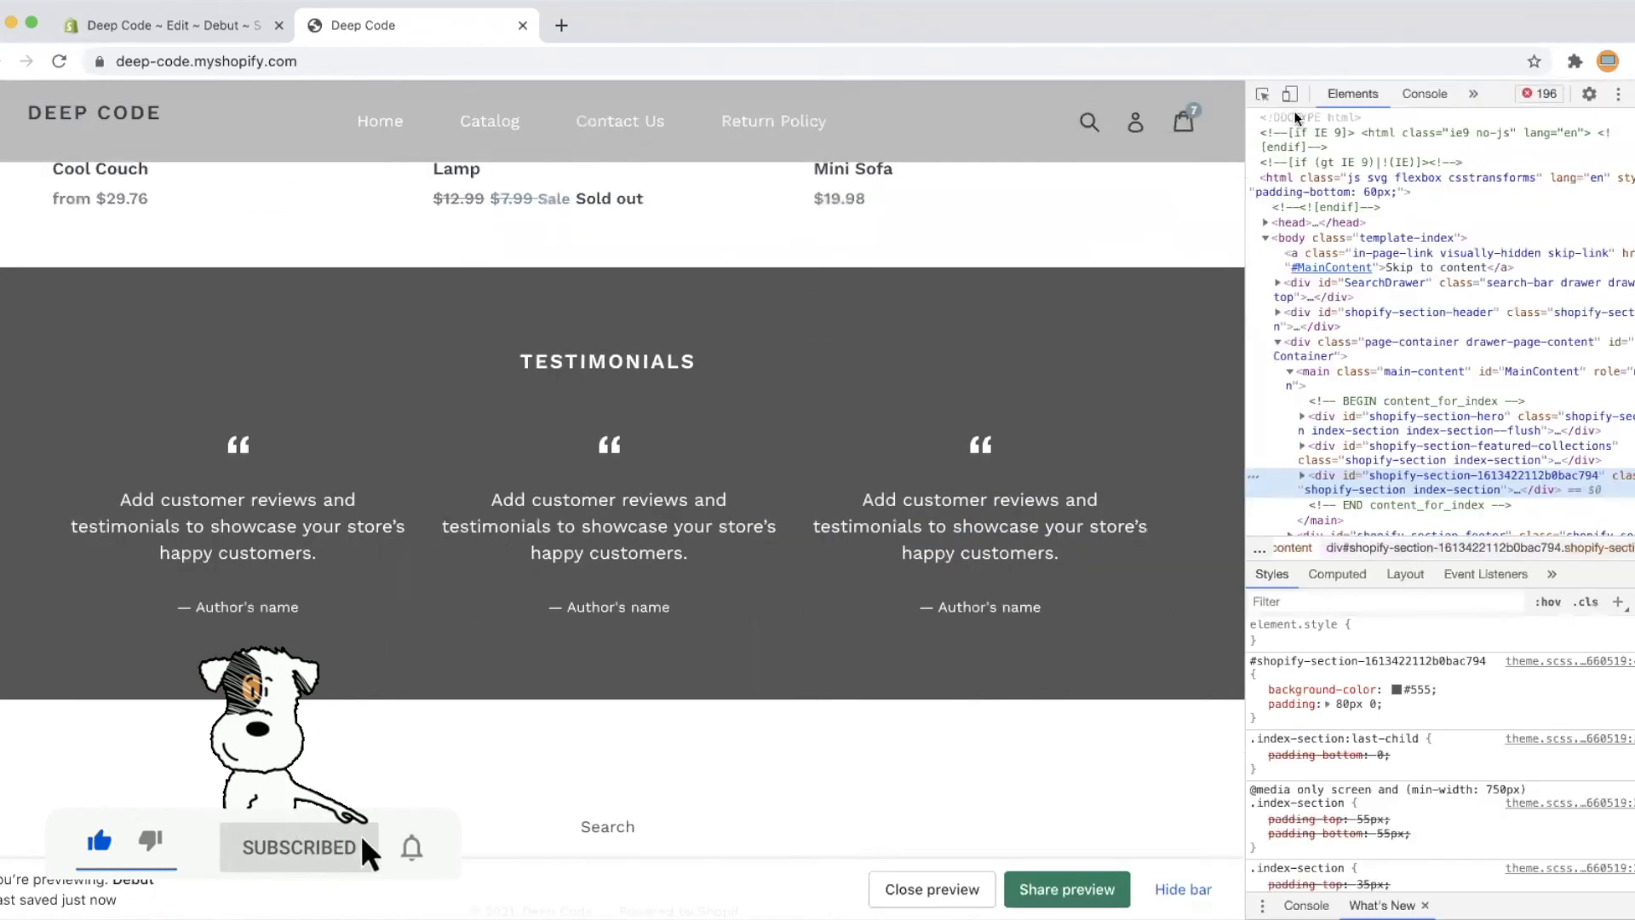
click(1291, 93)
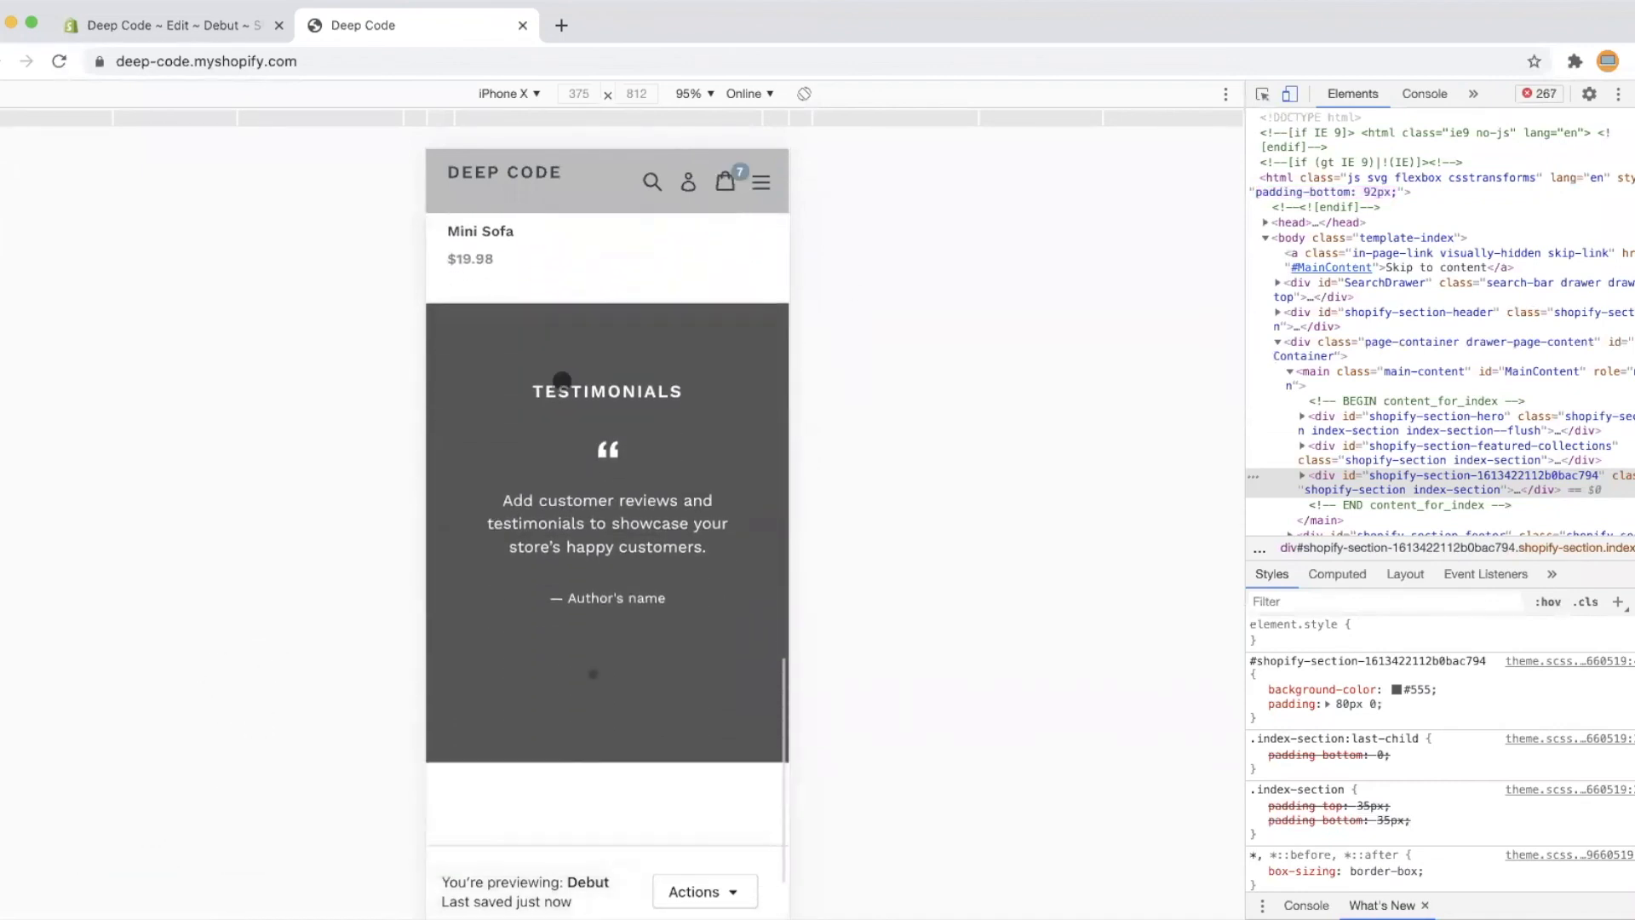
scroll(down, 3)
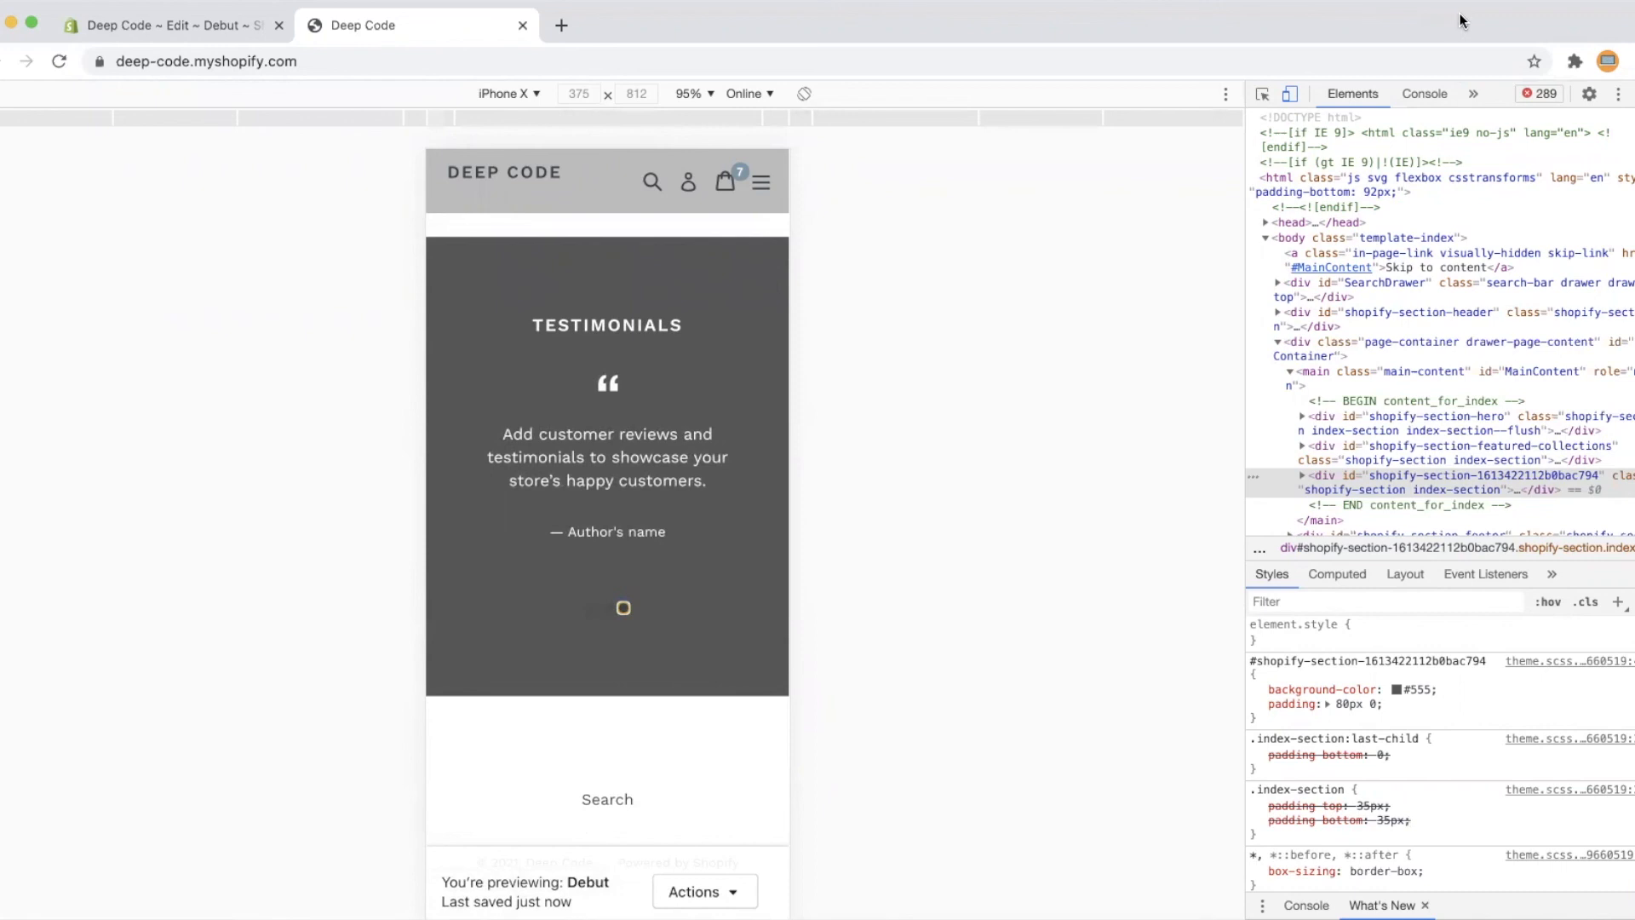
mouse_move(1454, 251)
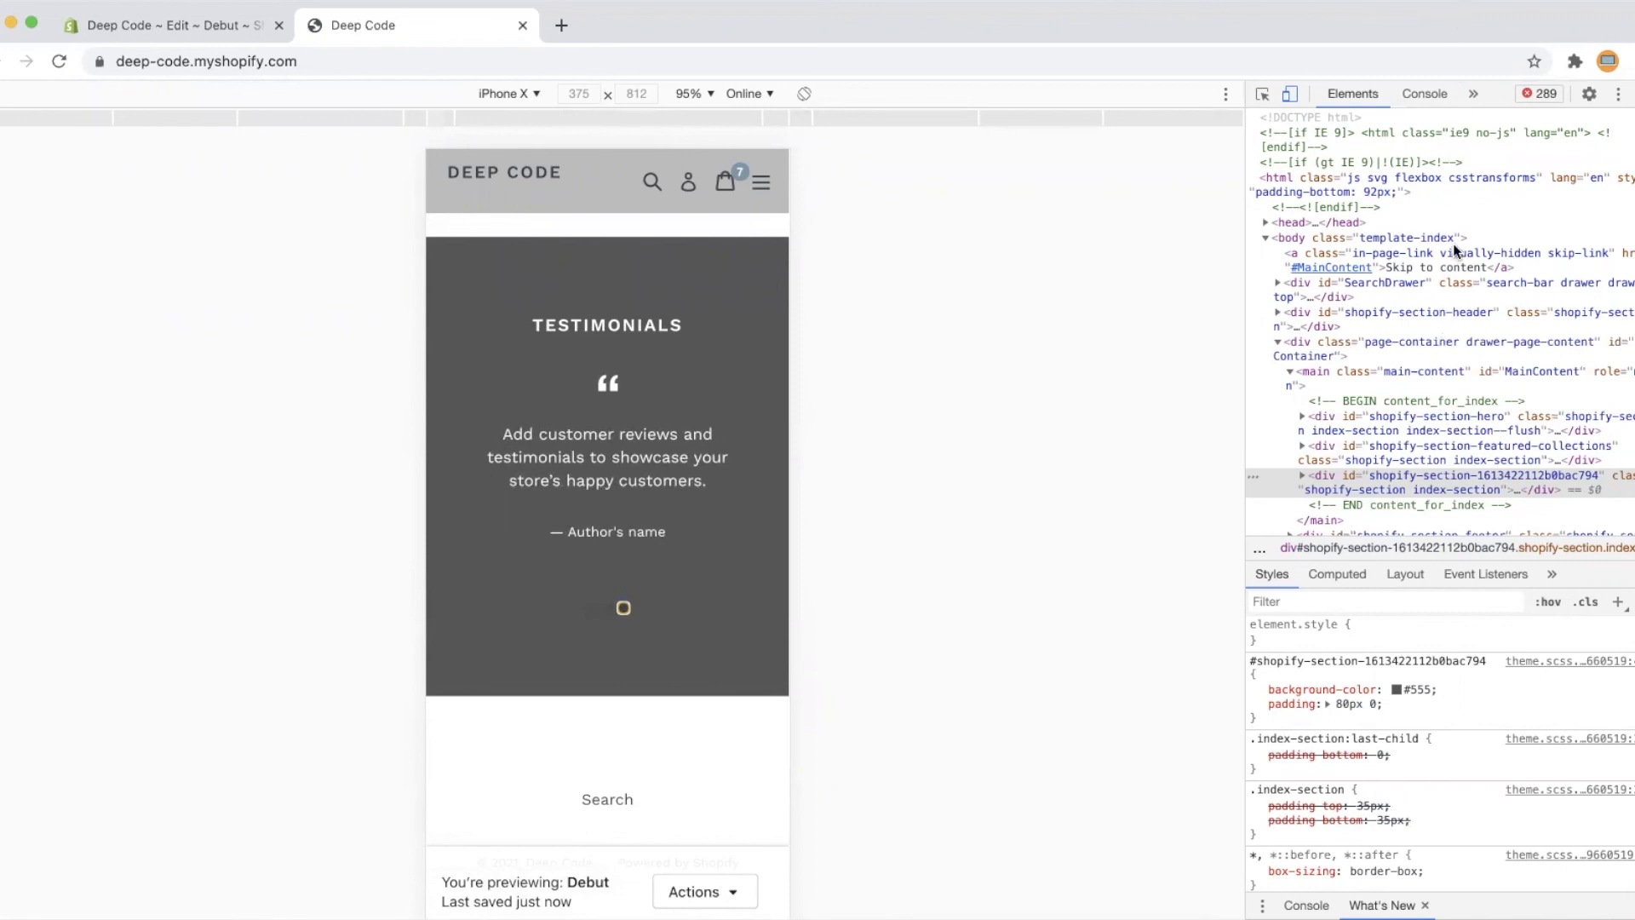